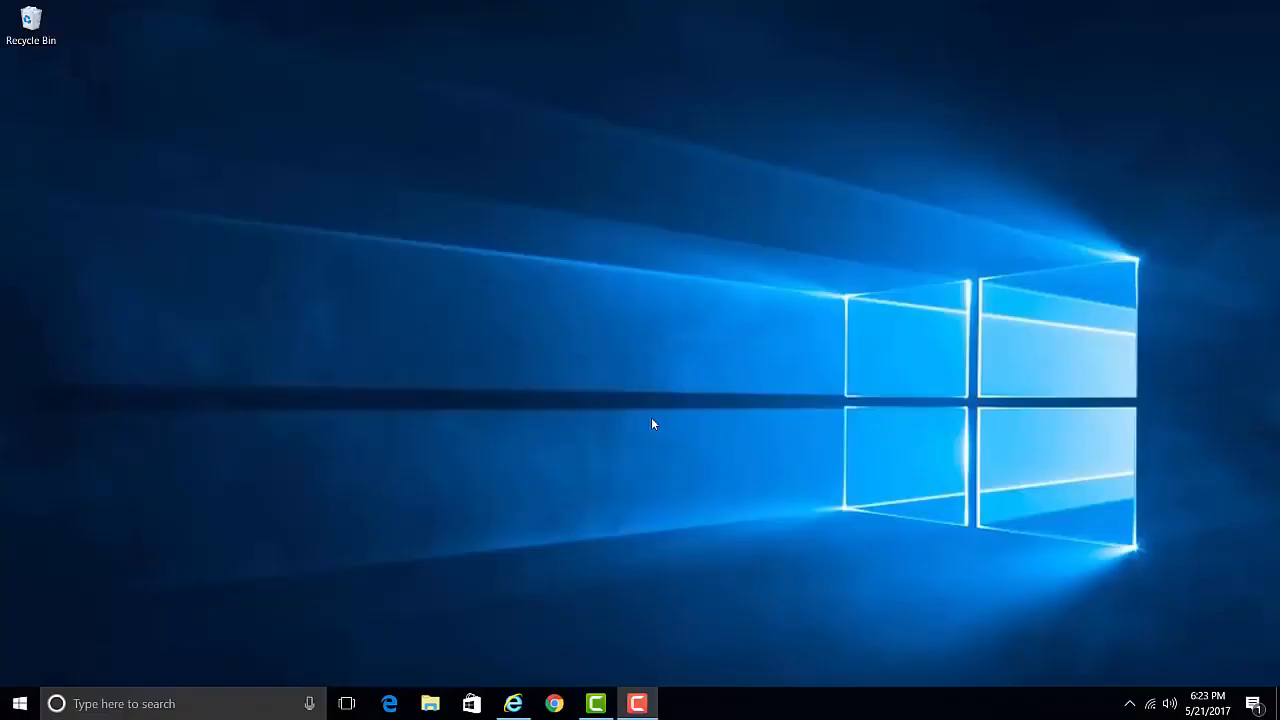
{"action": "mouse_move", "coordinate": [884, 518]}
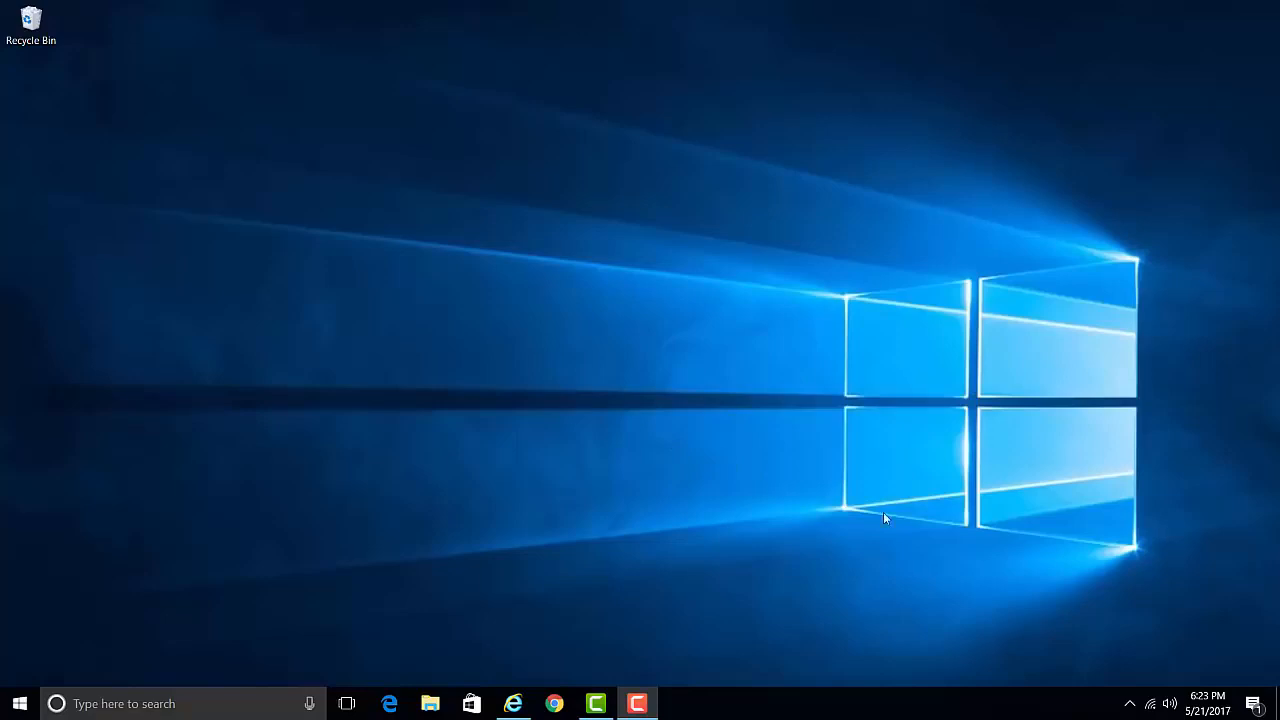
{"action": "mouse_move", "coordinate": [1156, 704]}
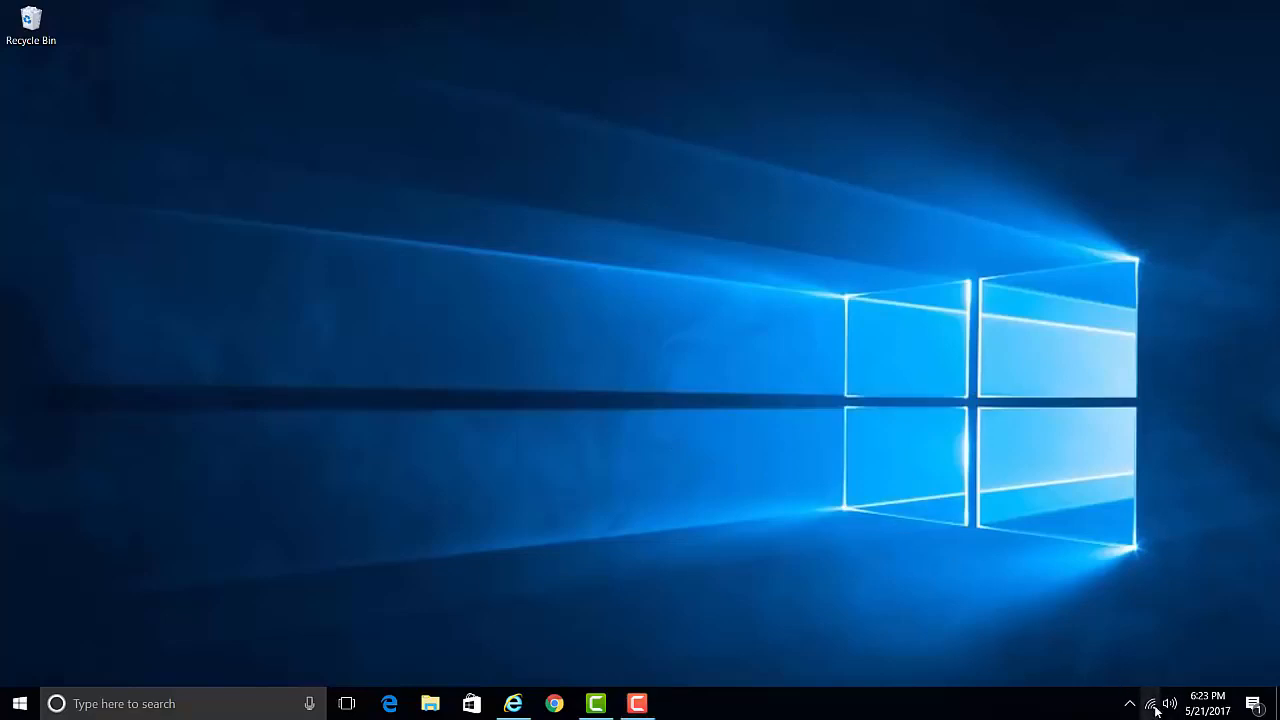
- Connect Windows to the dlink-DEC6-5GHz network with its security key from the Wi-Fi flyout
{"action": "left_click", "coordinate": [1148, 704]}
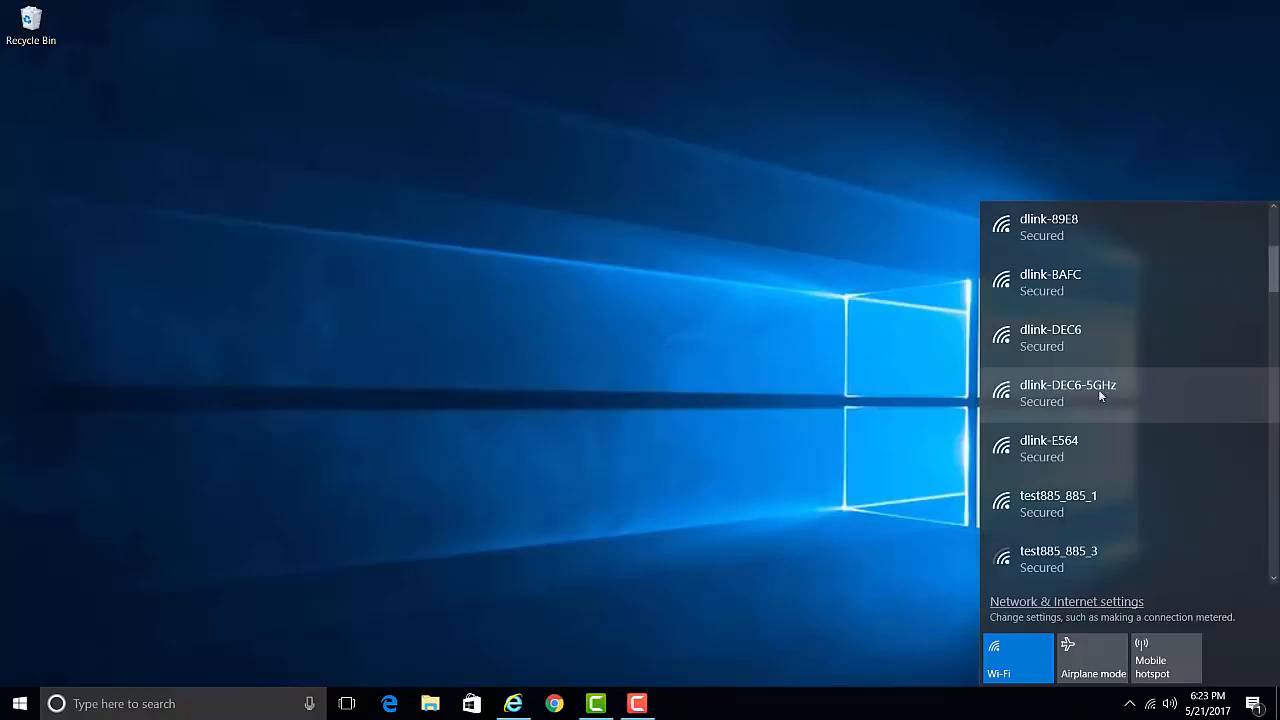
{"action": "mouse_move", "coordinate": [1072, 338]}
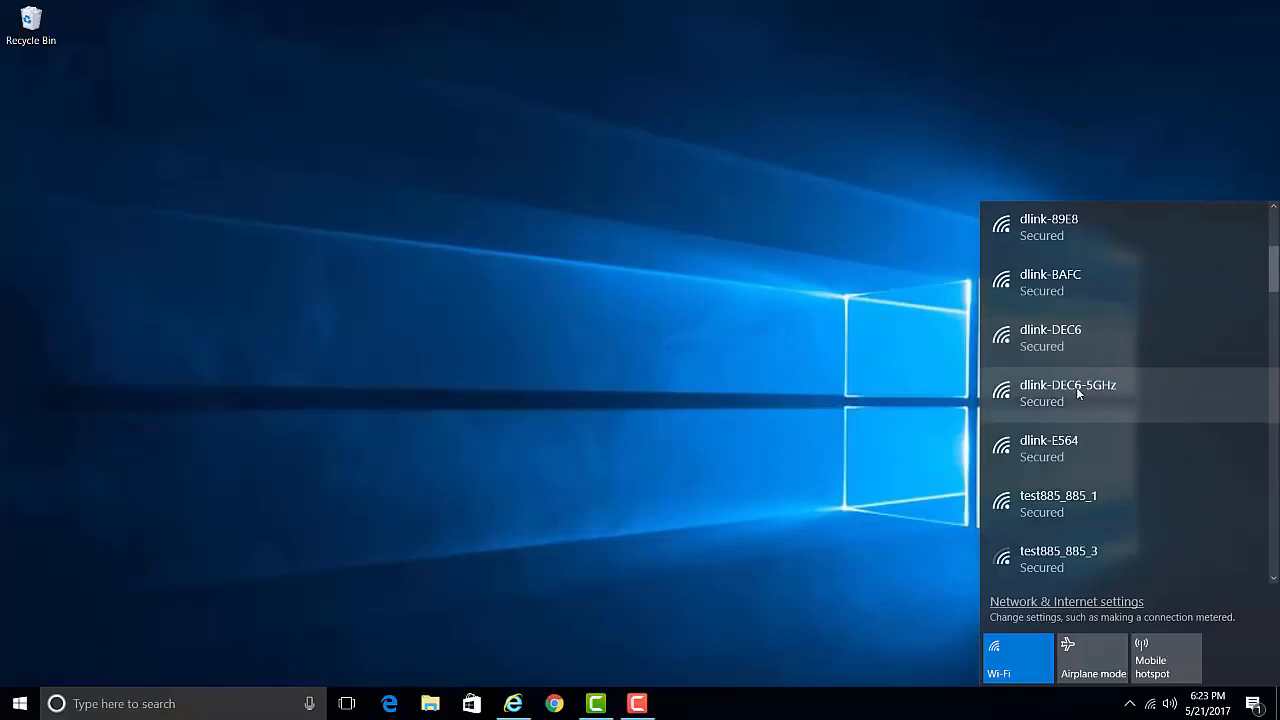
{"action": "left_click", "coordinate": [1068, 392]}
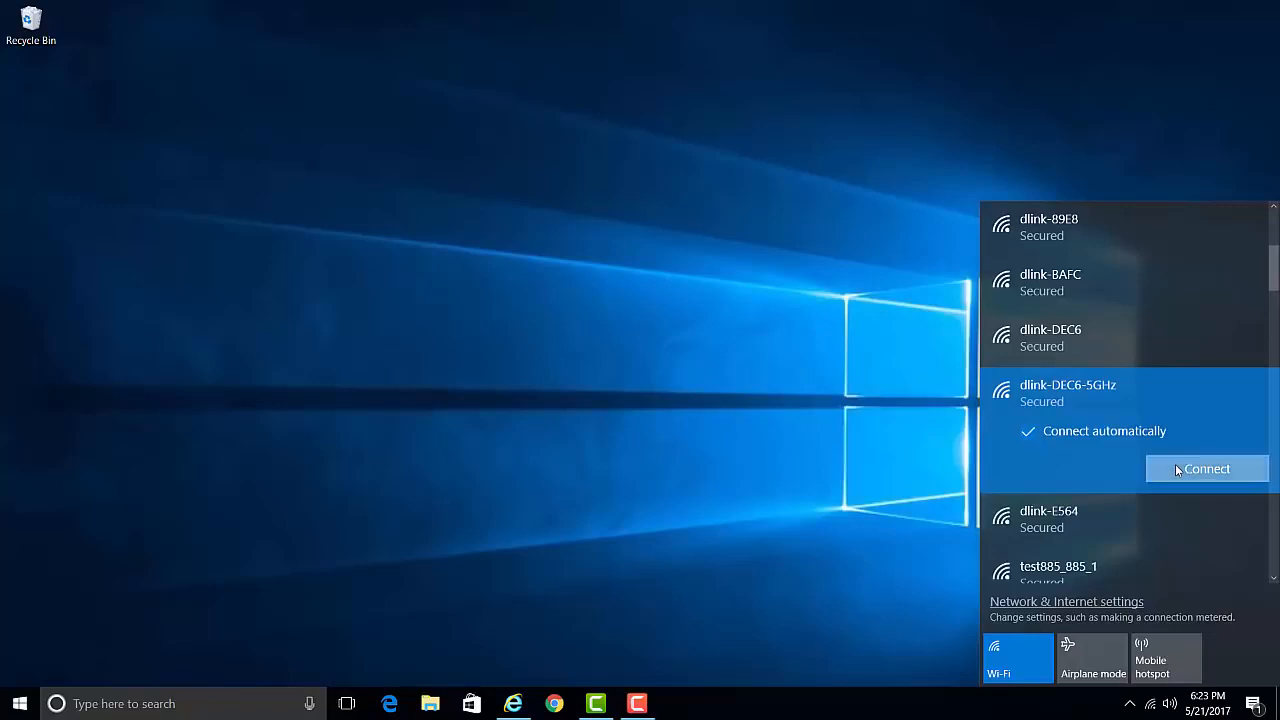
{"action": "left_click", "coordinate": [1208, 468]}
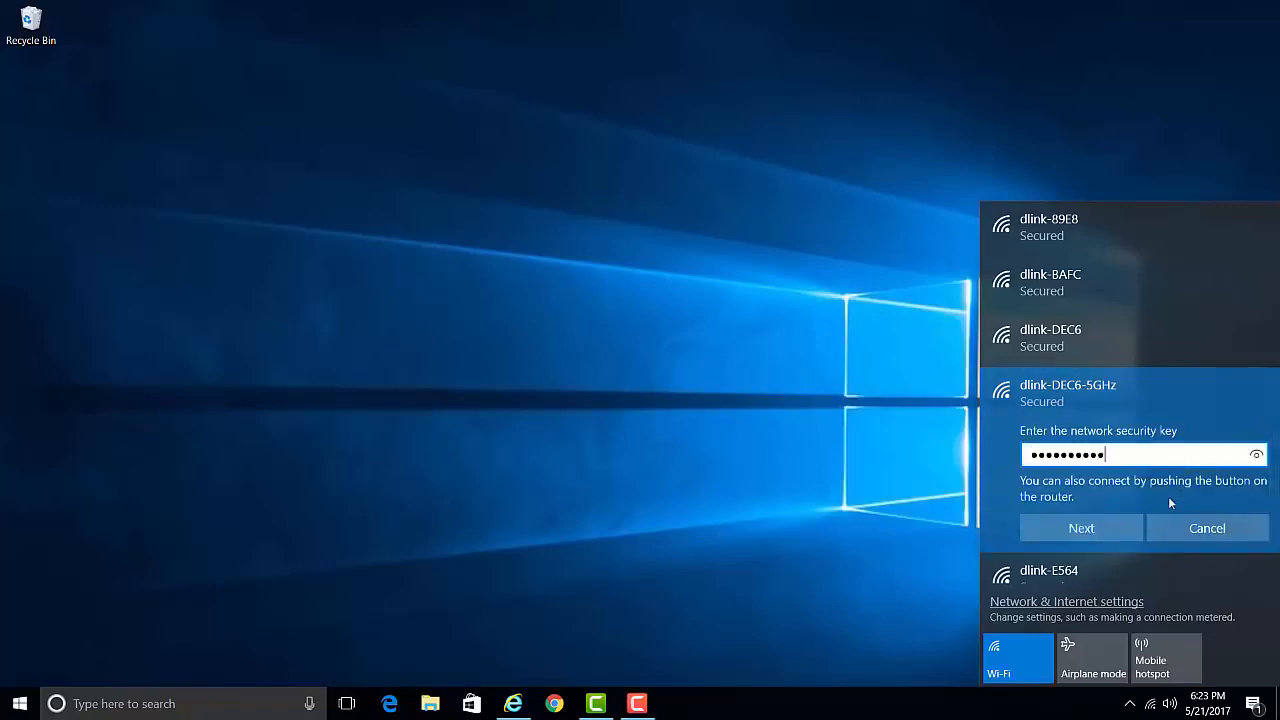
{"action": "left_click", "coordinate": [1080, 528]}
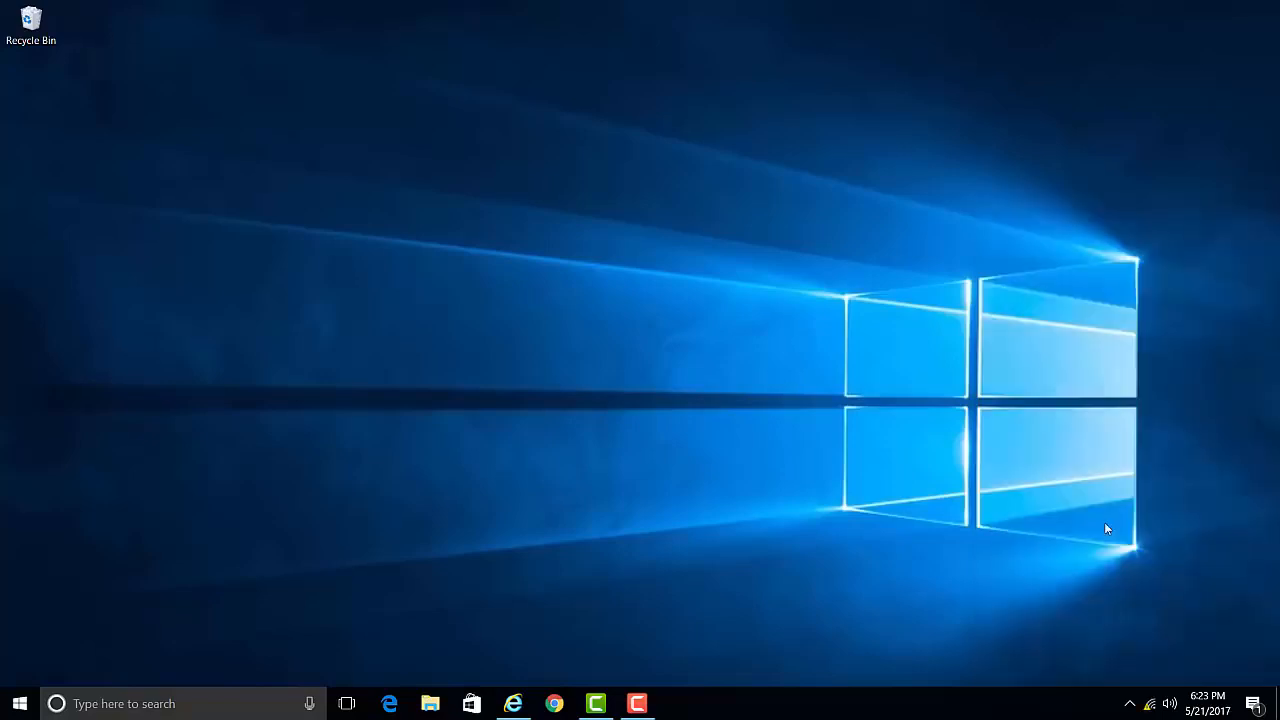
- Load the DAP-1620 setup page at dlinkap.local in Internet Explorer
{"action": "left_click", "coordinate": [512, 704]}
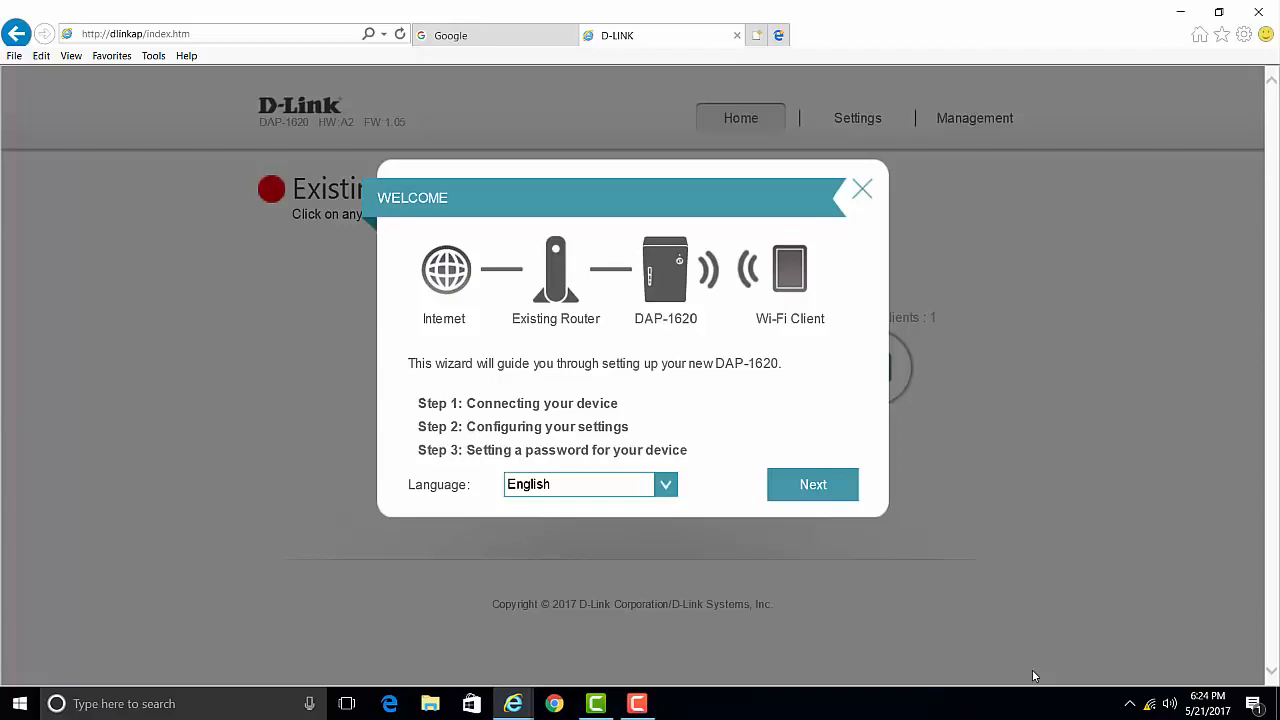
{"action": "mouse_move", "coordinate": [388, 116]}
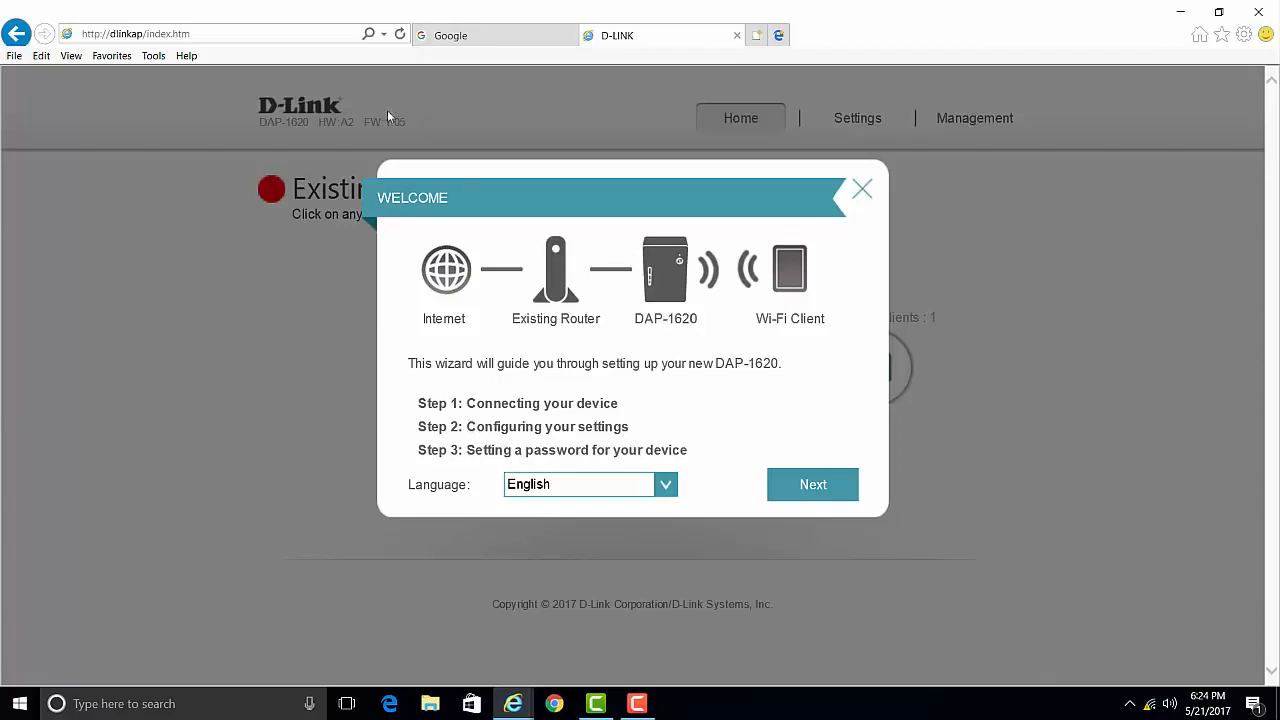
{"action": "left_click", "coordinate": [200, 34]}
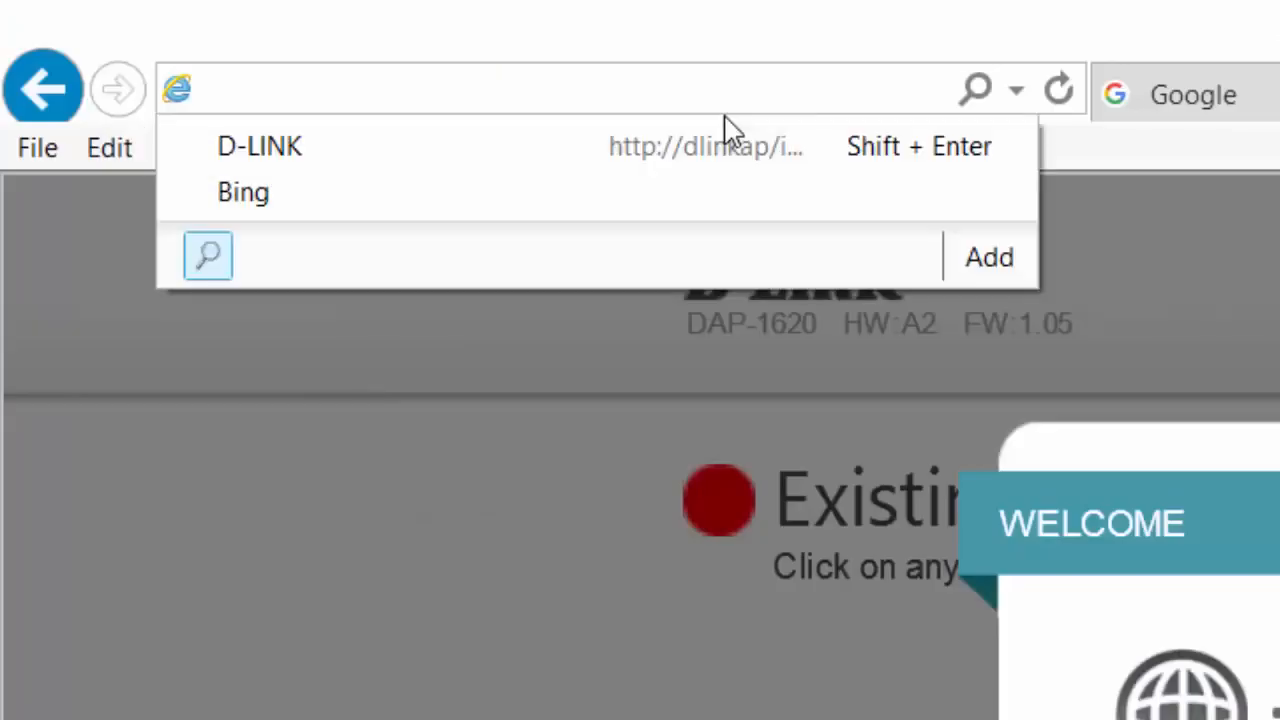
{"action": "type", "text": "dlinkap.local/index.htm"}
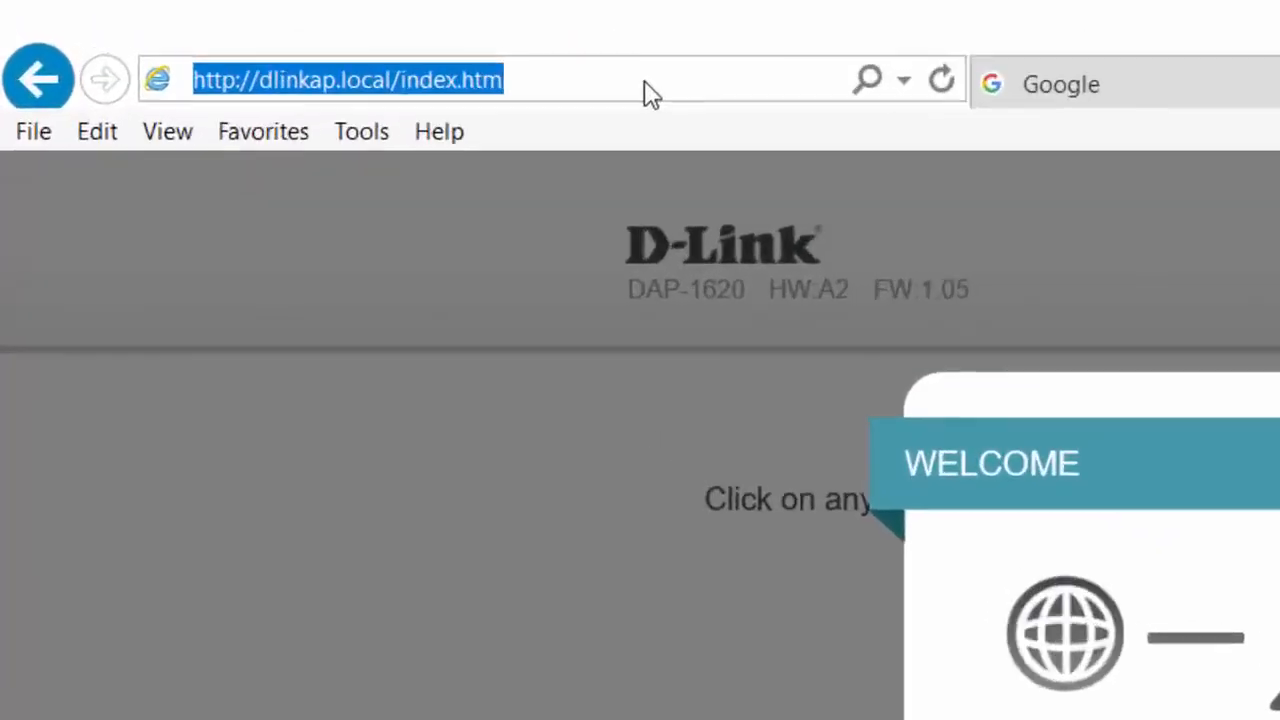
{"action": "type", "text": "192"}
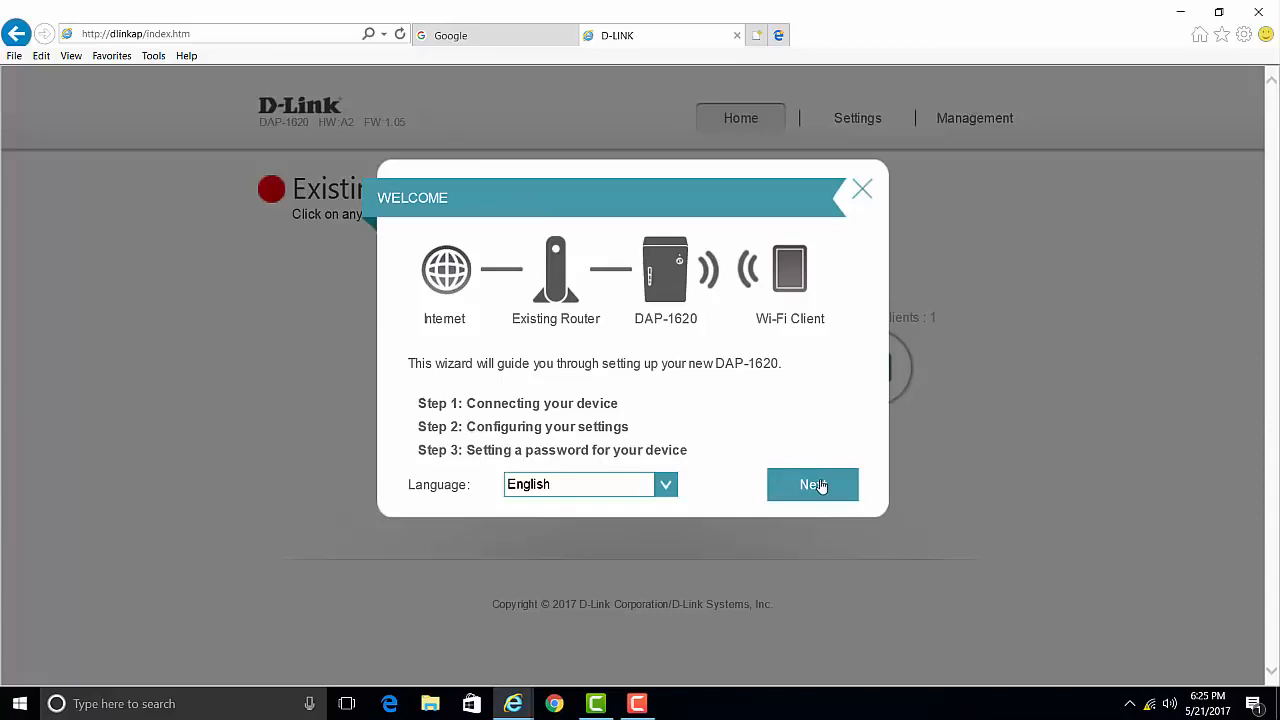
- Choose to extend an existing network and select TS-LabWifi, entering its Wi-Fi password
{"action": "left_click", "coordinate": [812, 484]}
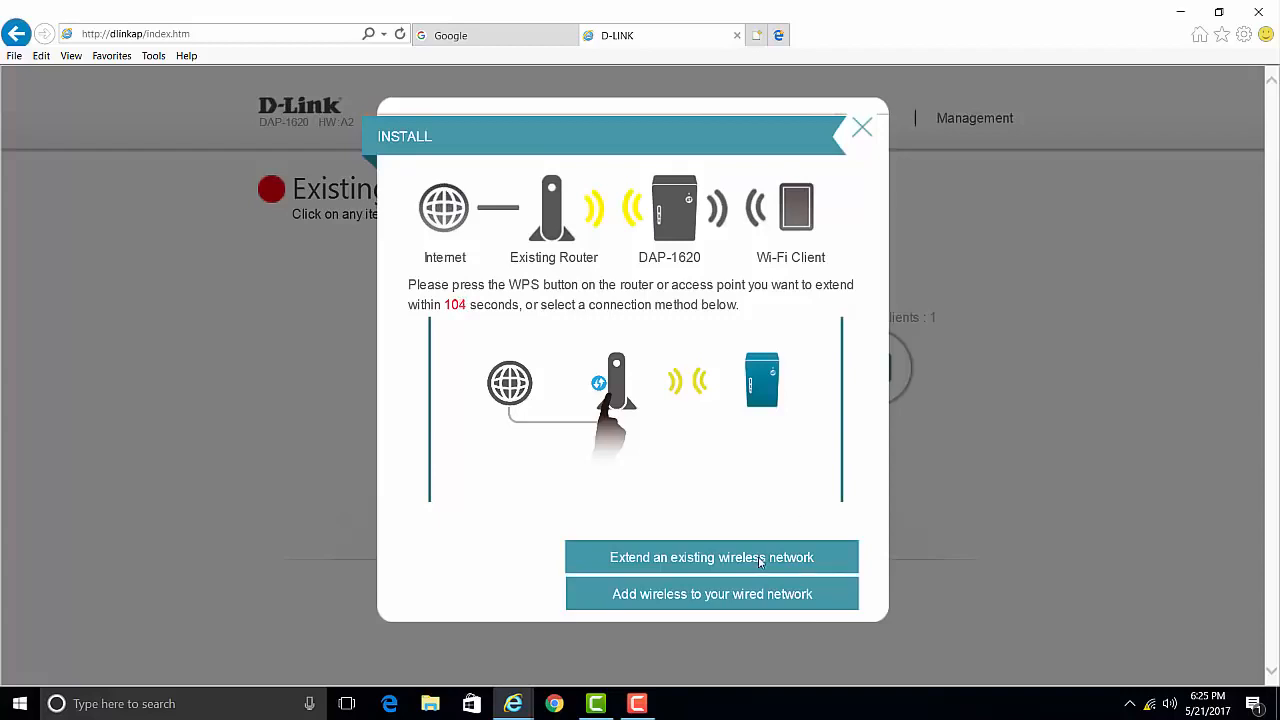
{"action": "left_click", "coordinate": [712, 556]}
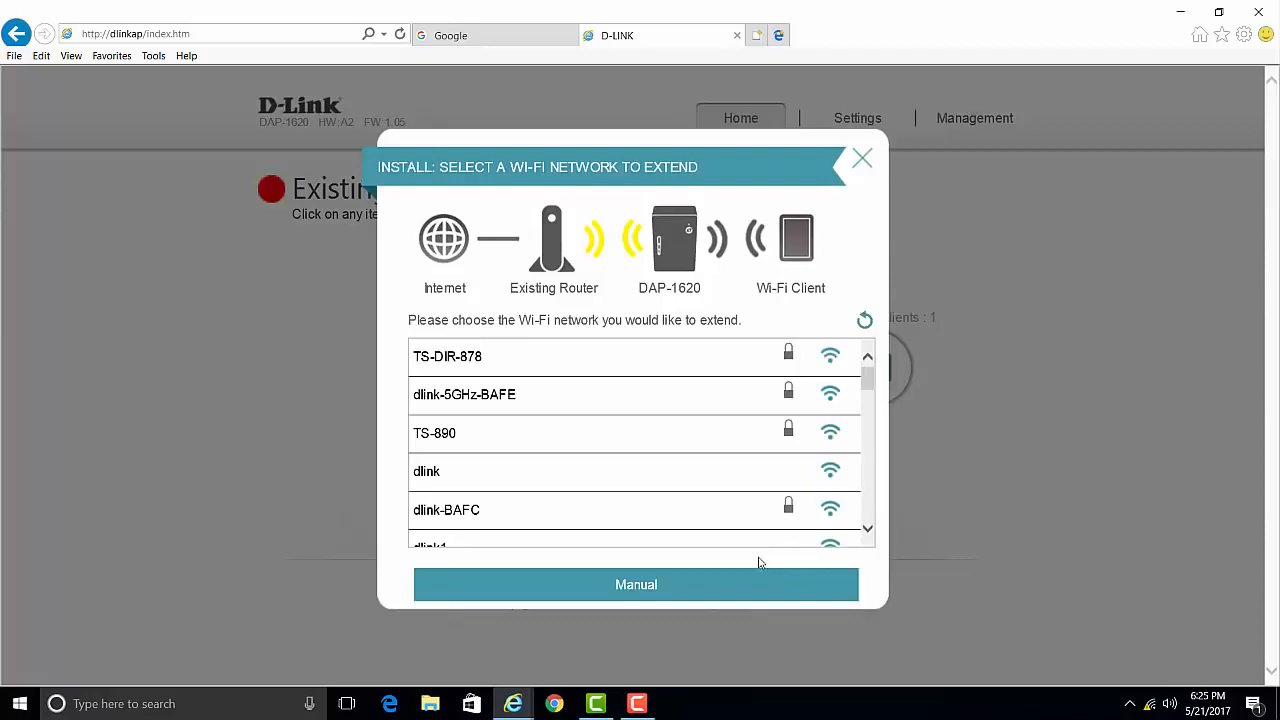
{"action": "scroll", "scroll_direction": "down", "scroll_amount": 3}
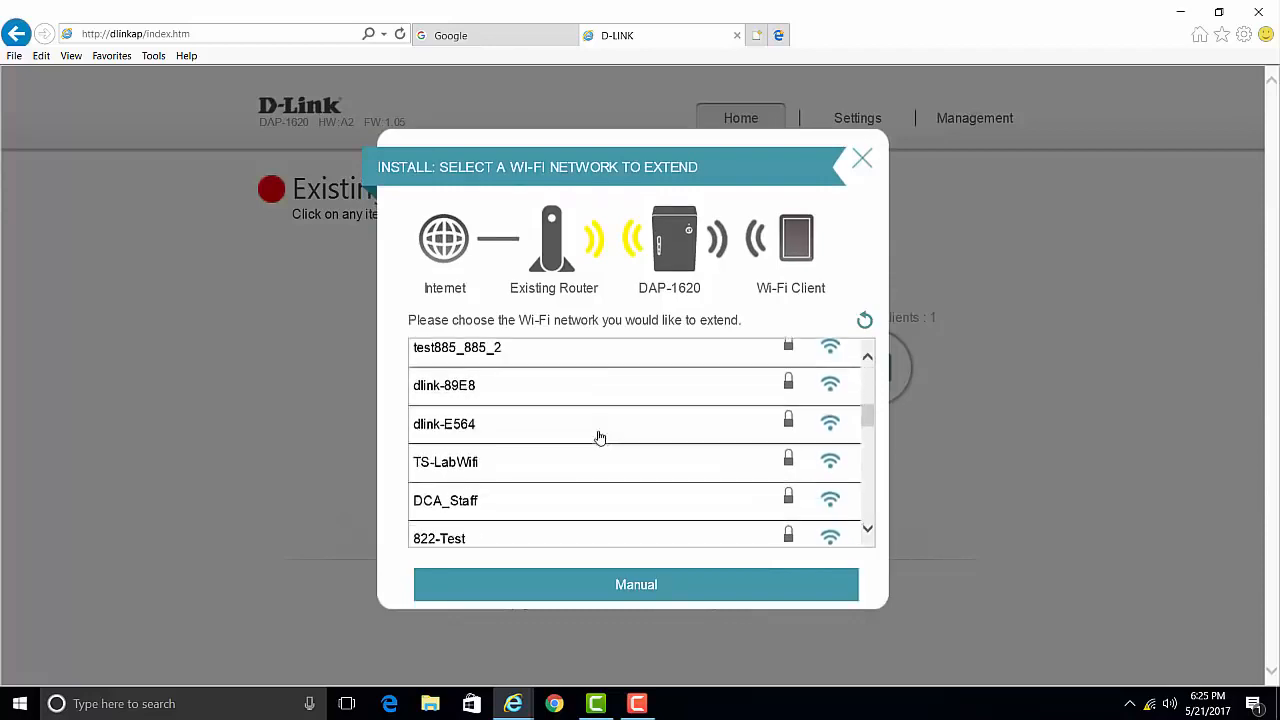
{"action": "left_click", "coordinate": [446, 460]}
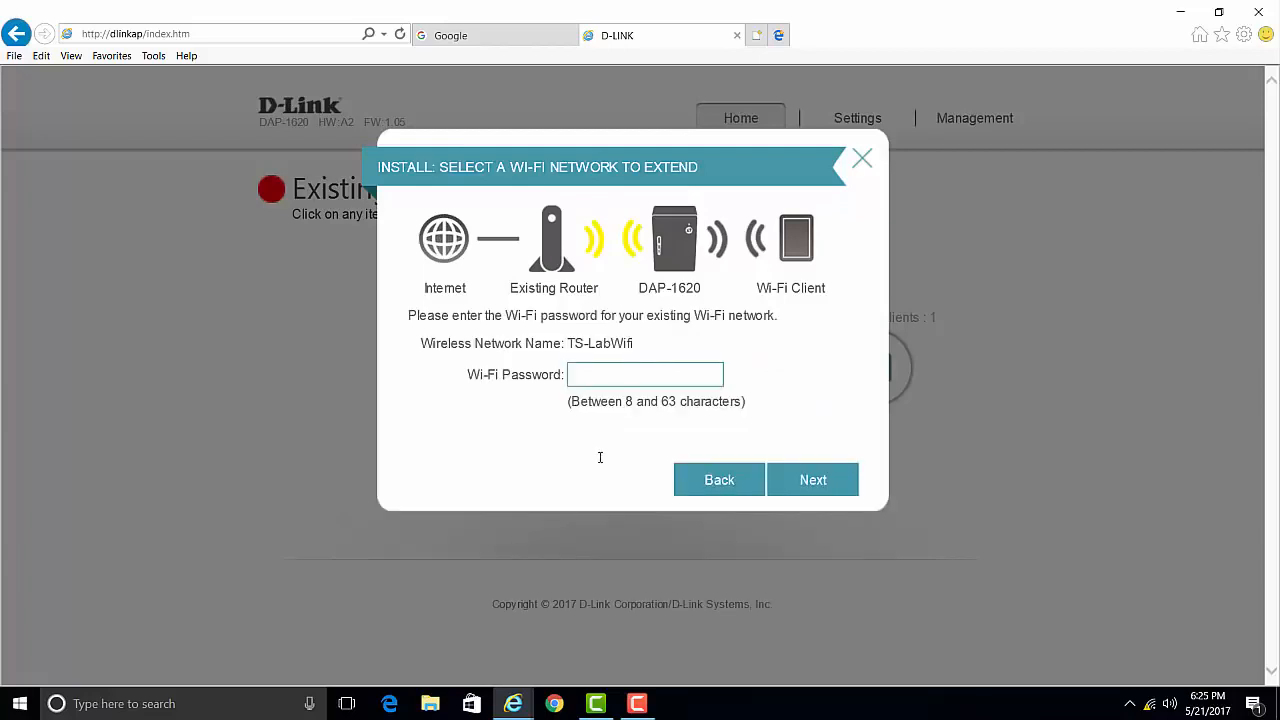
{"action": "left_click", "coordinate": [644, 374]}
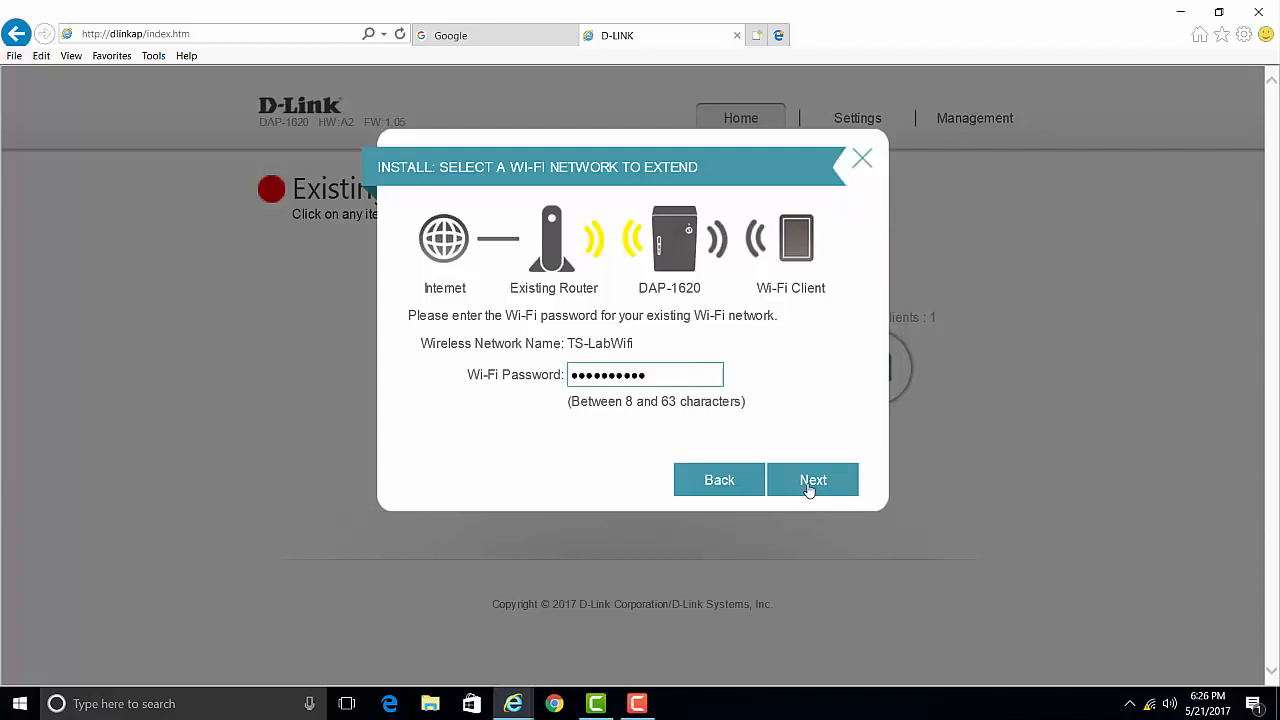
- Name the extended networks DAP-1620 and DAP-1620-5GHz with a shared eight-character Wi-Fi password
{"action": "left_click", "coordinate": [812, 480]}
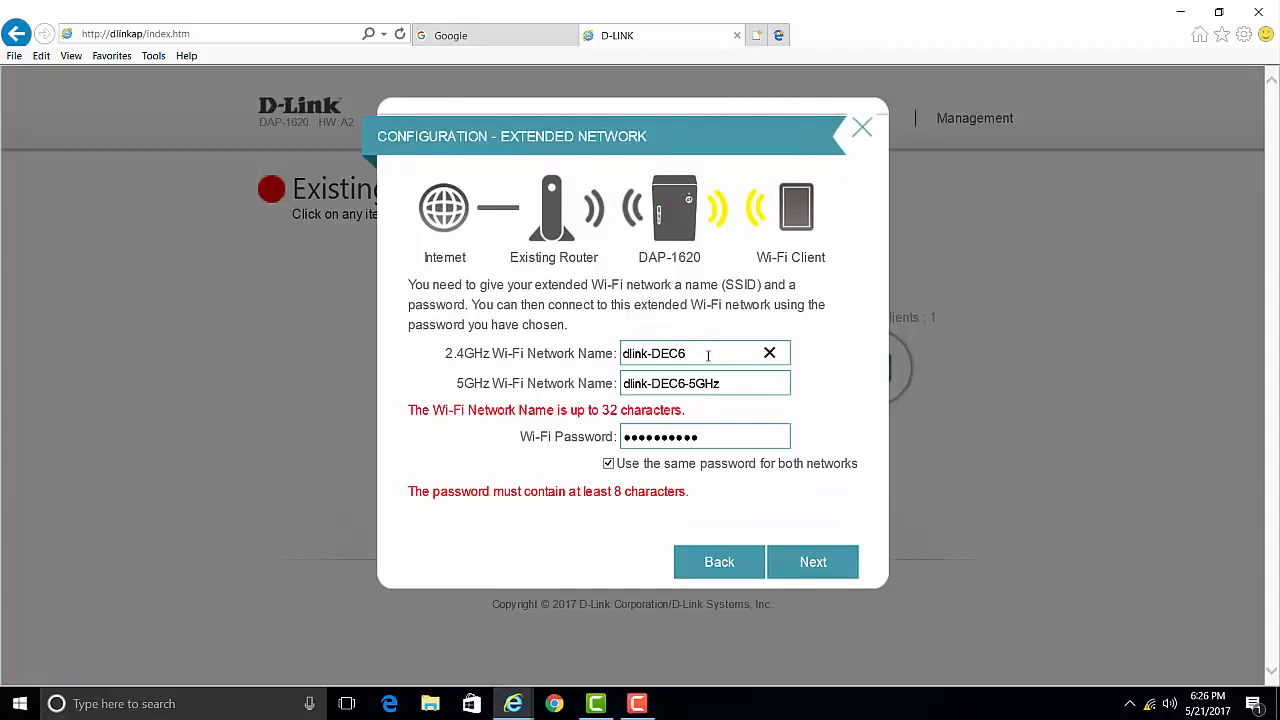
{"action": "type", "text": "D"}
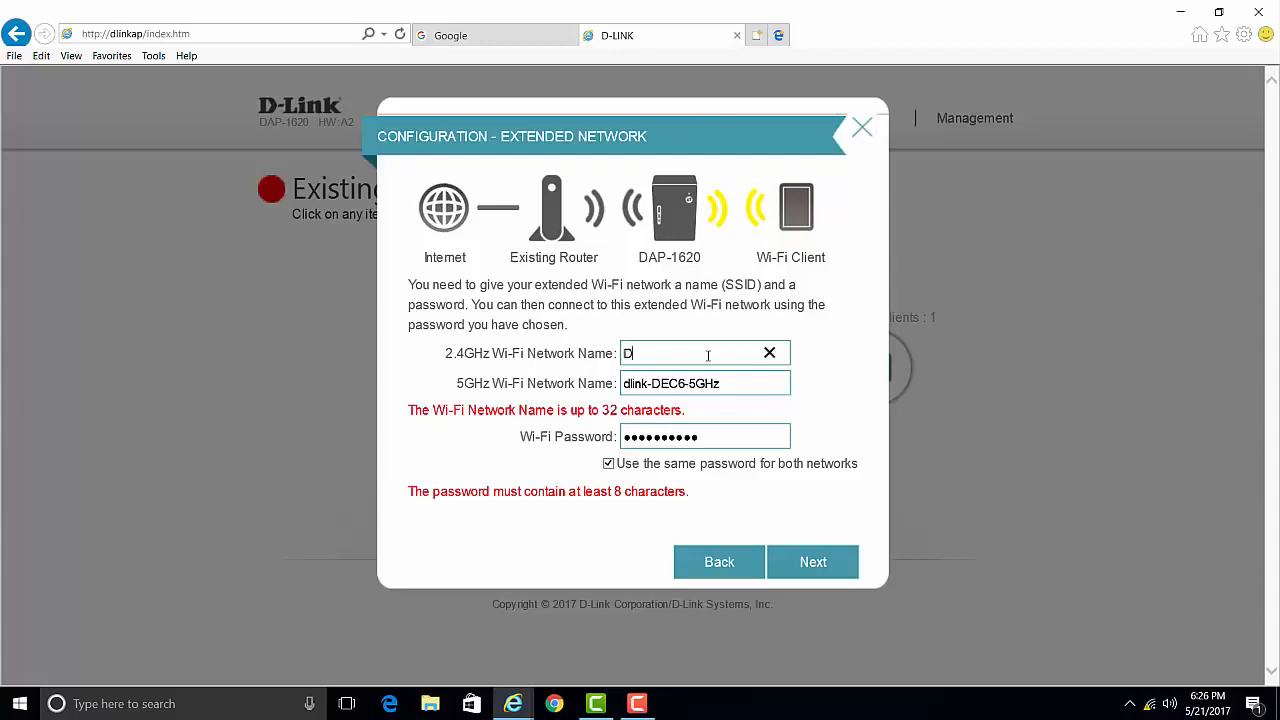
{"action": "type", "text": "AP-1620"}
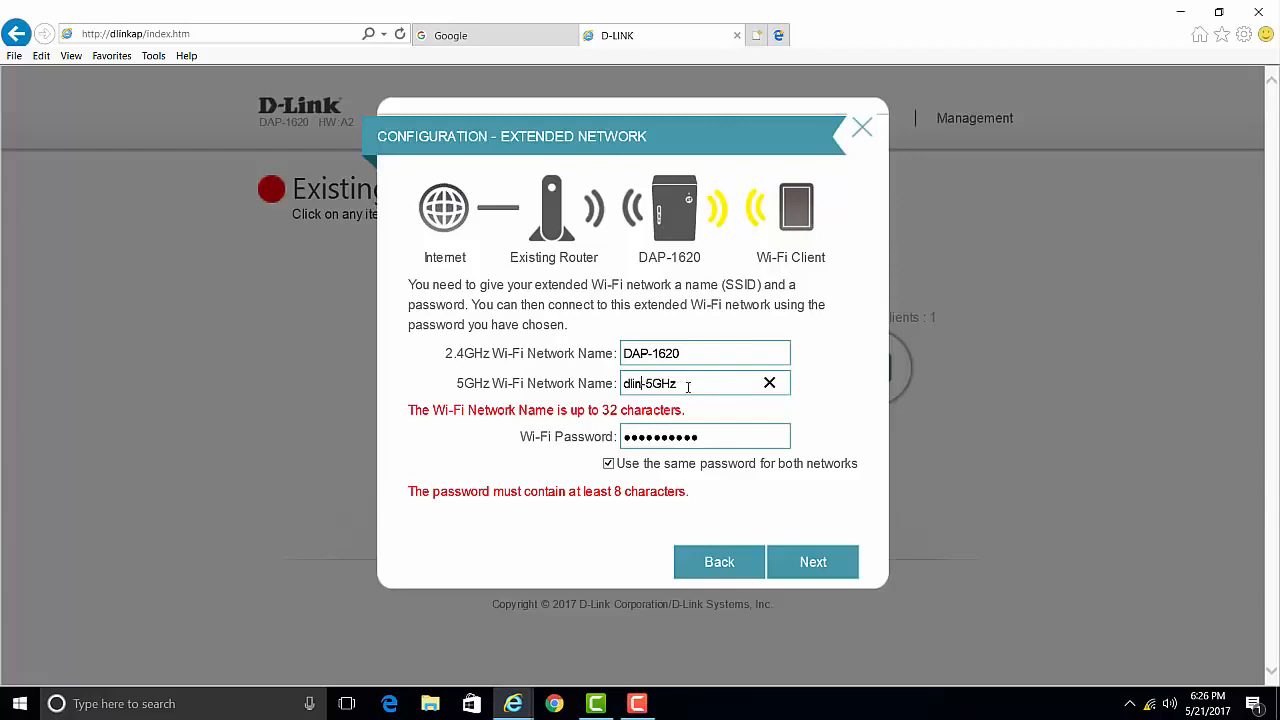
{"action": "type", "text": "DAP-5GHz"}
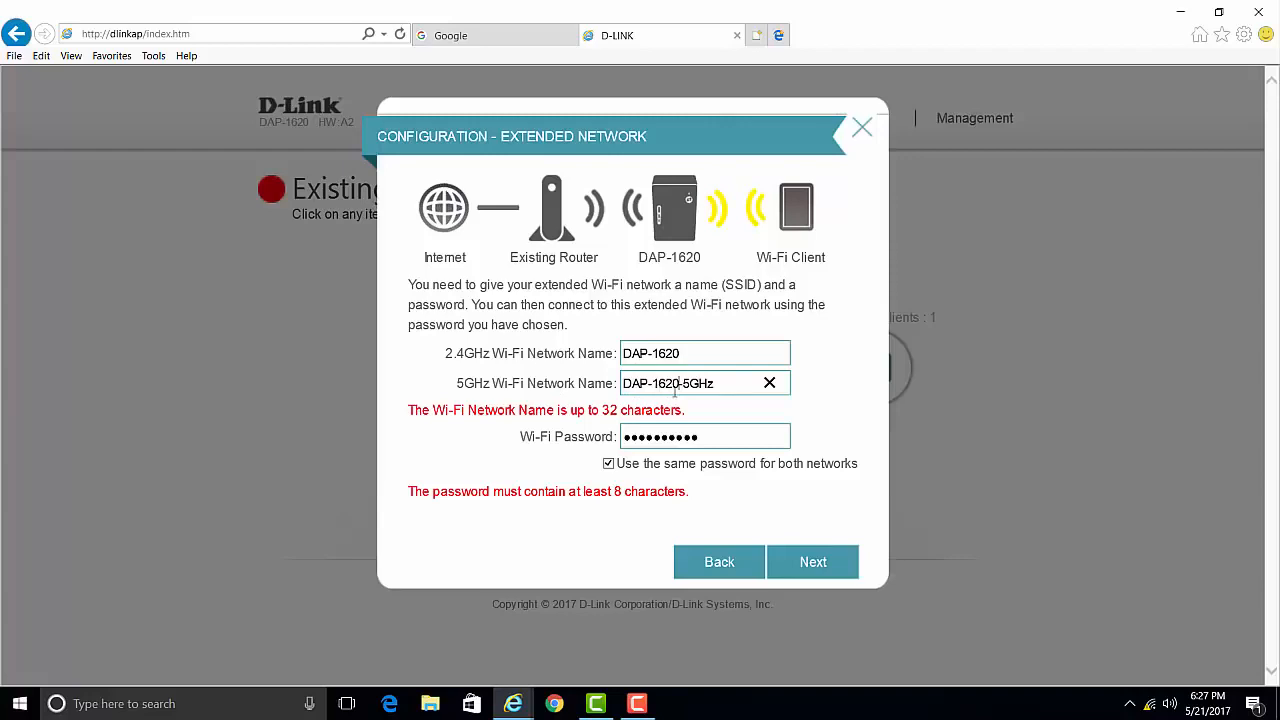
{"action": "left_click", "coordinate": [704, 436]}
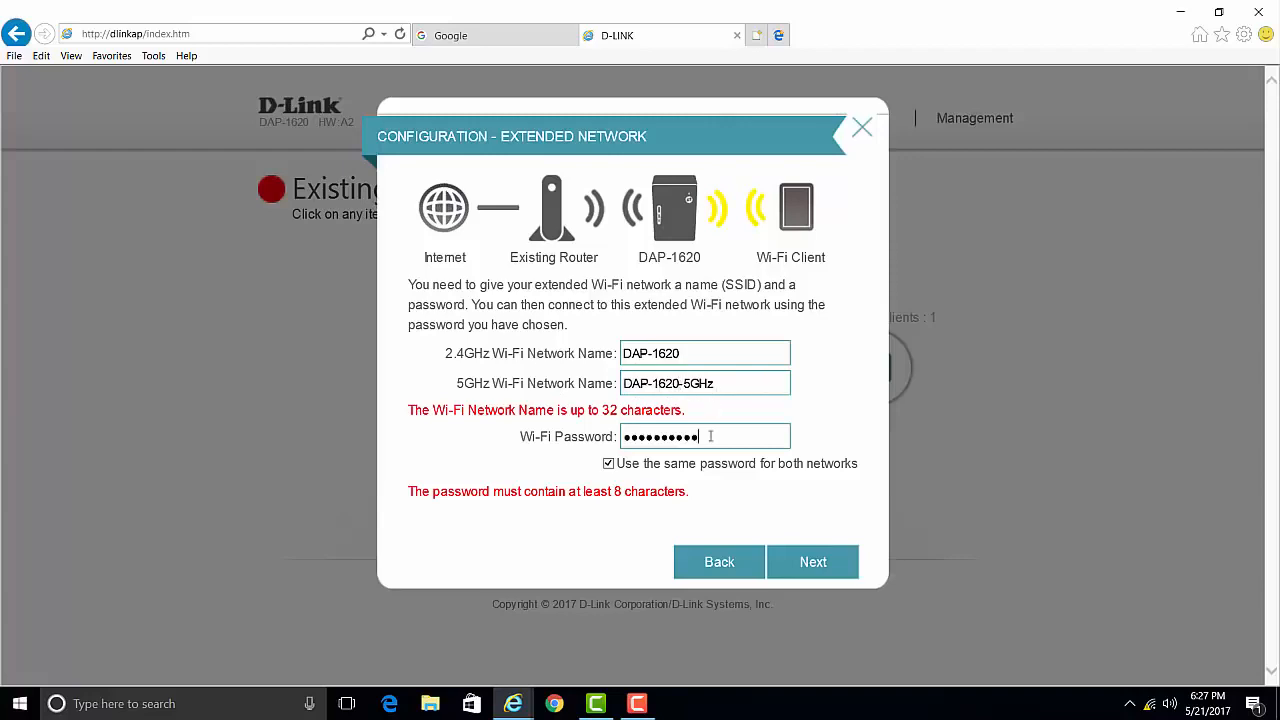
{"action": "key", "text": "Backspace"}
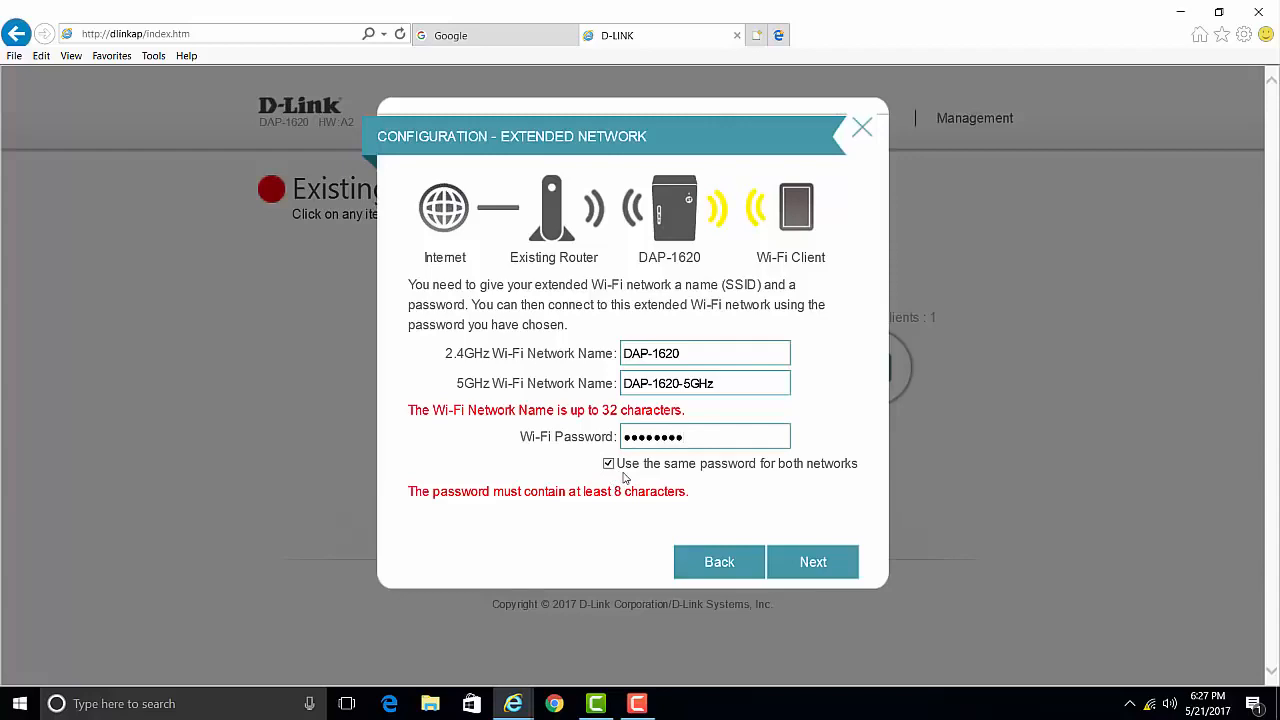
{"action": "mouse_move", "coordinate": [620, 478]}
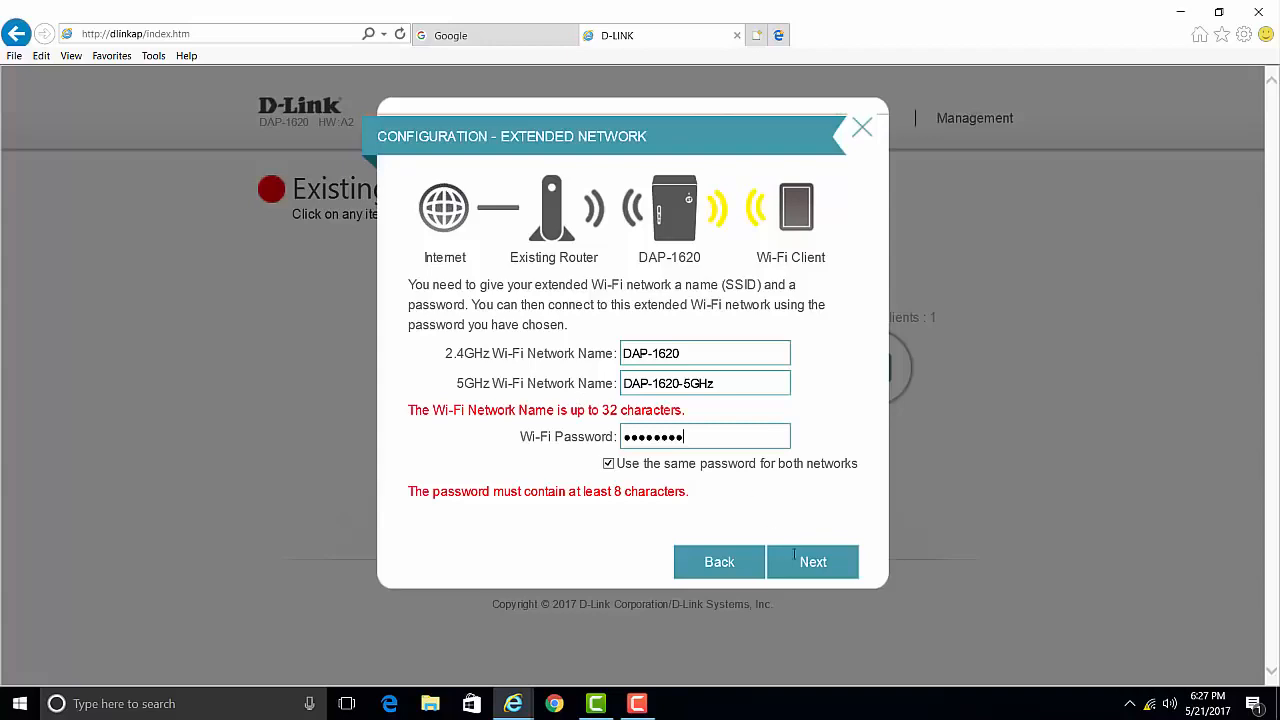
- Finish the wizard with an admin password and bookmark the extender's management page
{"action": "left_click", "coordinate": [812, 560]}
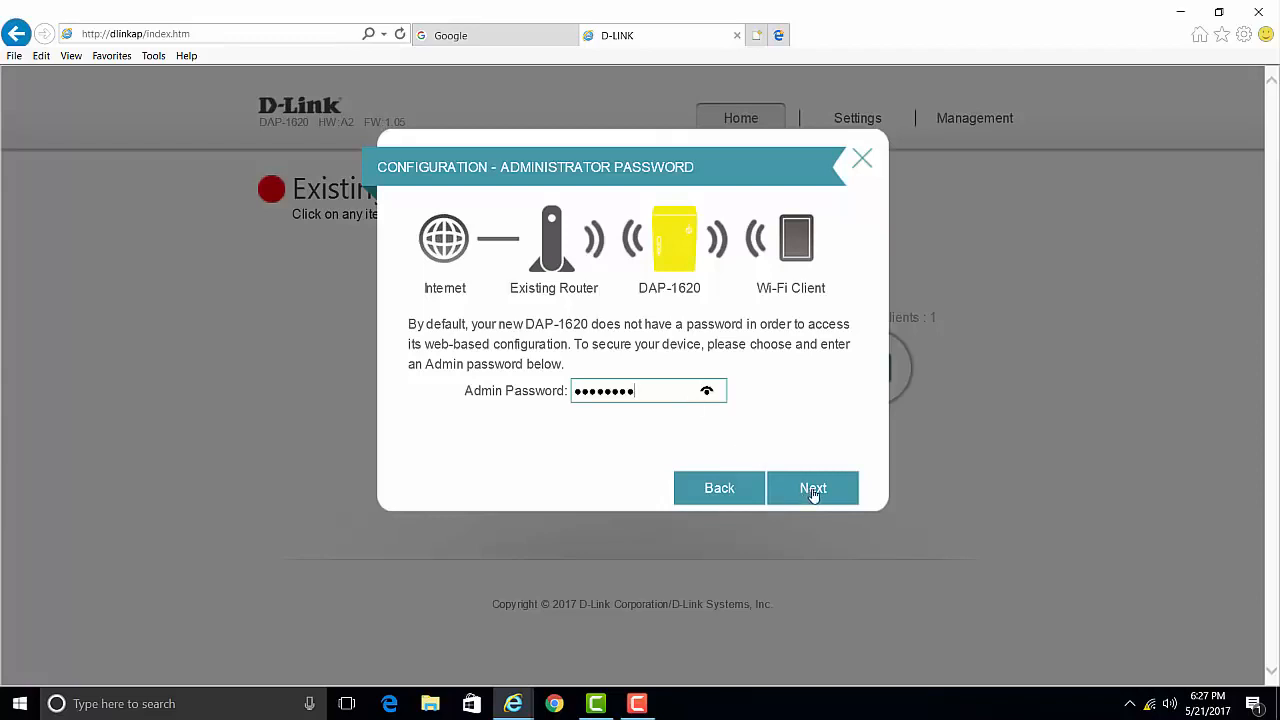
{"action": "left_click", "coordinate": [812, 488]}
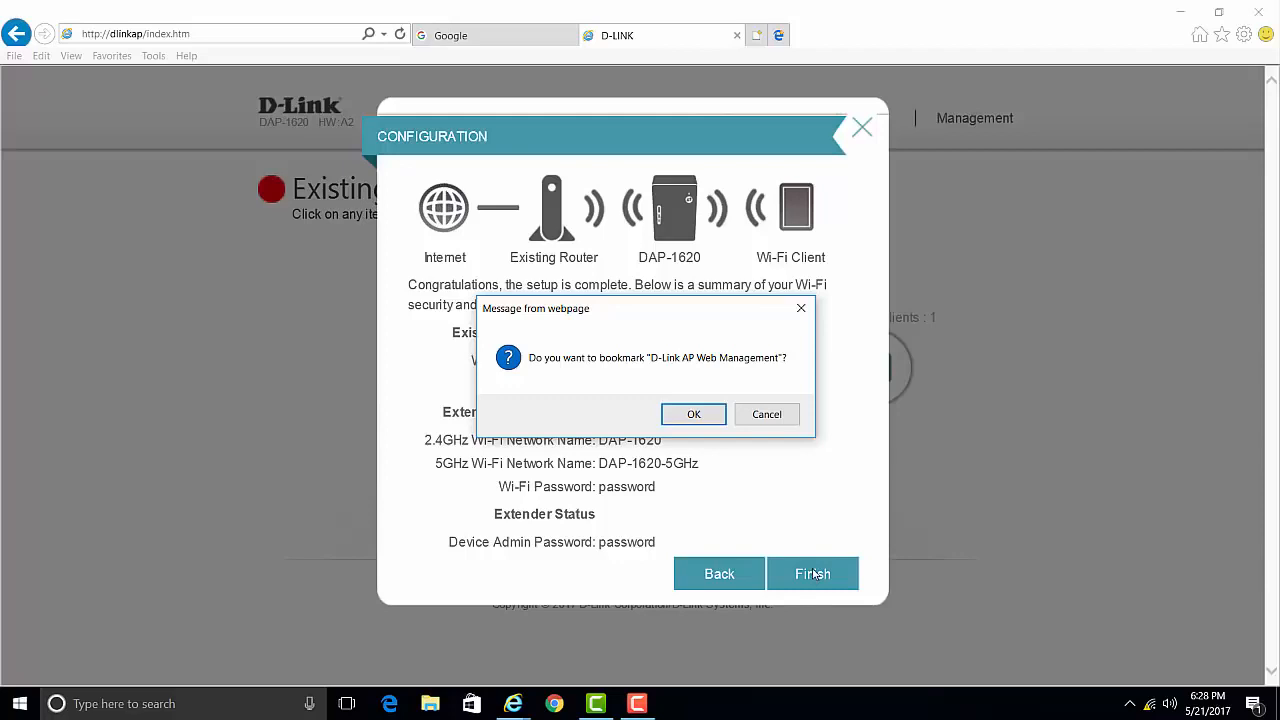
{"action": "mouse_move", "coordinate": [704, 444]}
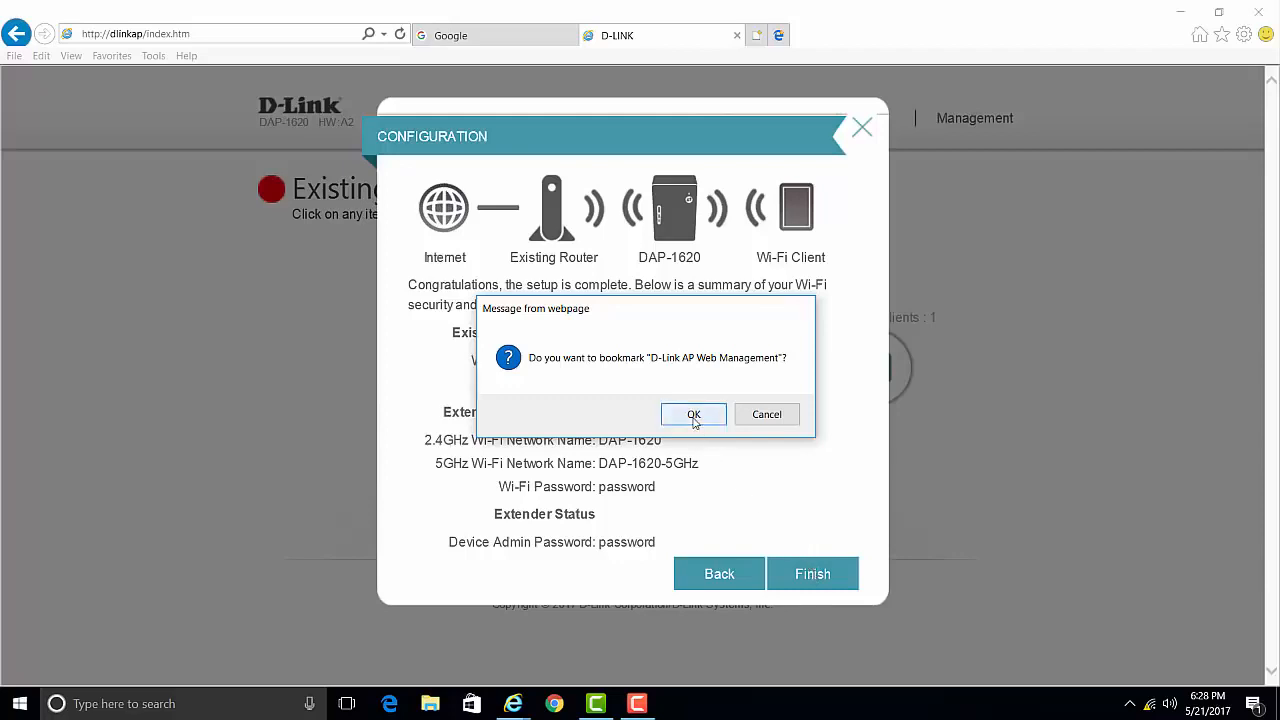
{"action": "left_click", "coordinate": [692, 414]}
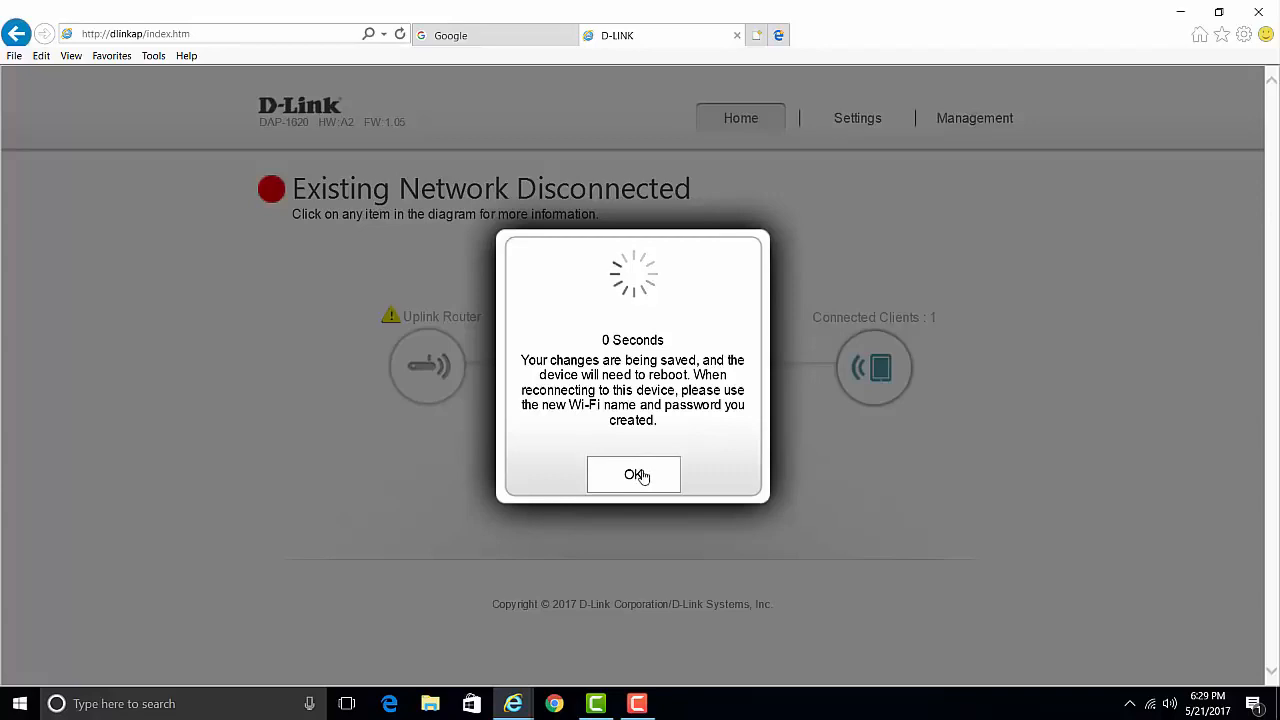
- Acknowledge the reboot notice and close Internet Explorer with all its tabs
{"action": "left_click", "coordinate": [632, 474]}
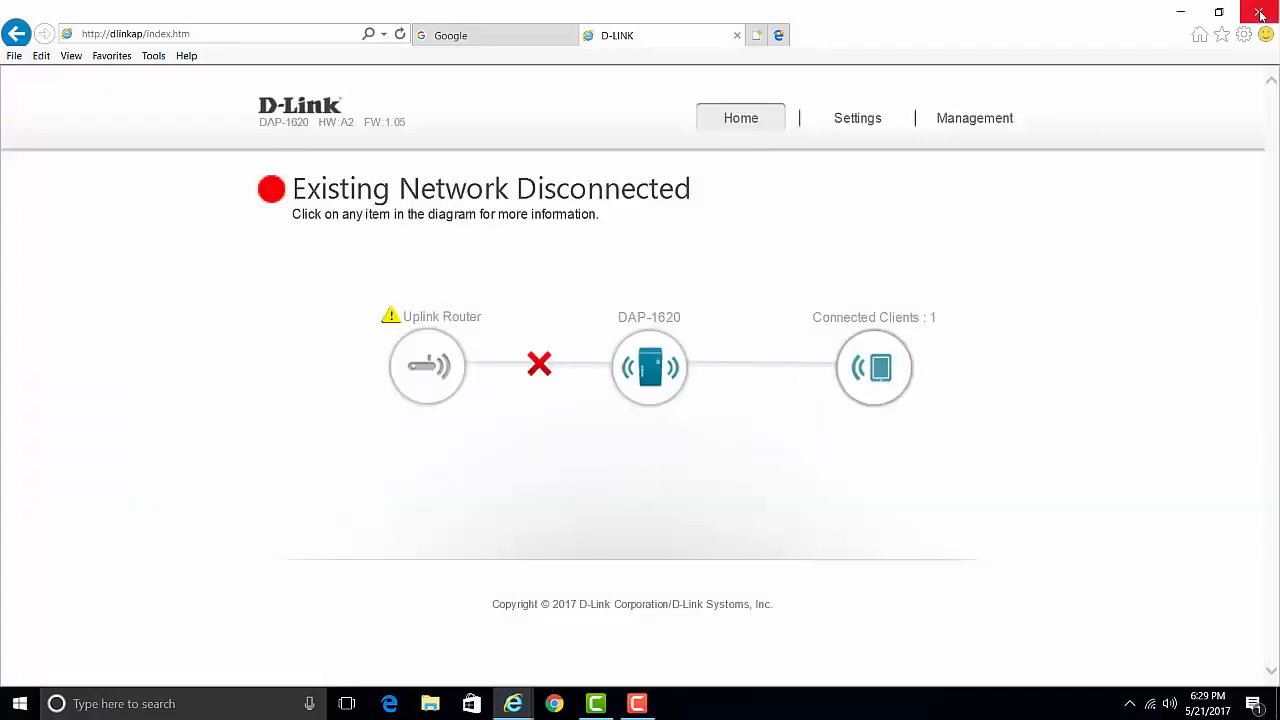
{"action": "left_click", "coordinate": [1260, 12]}
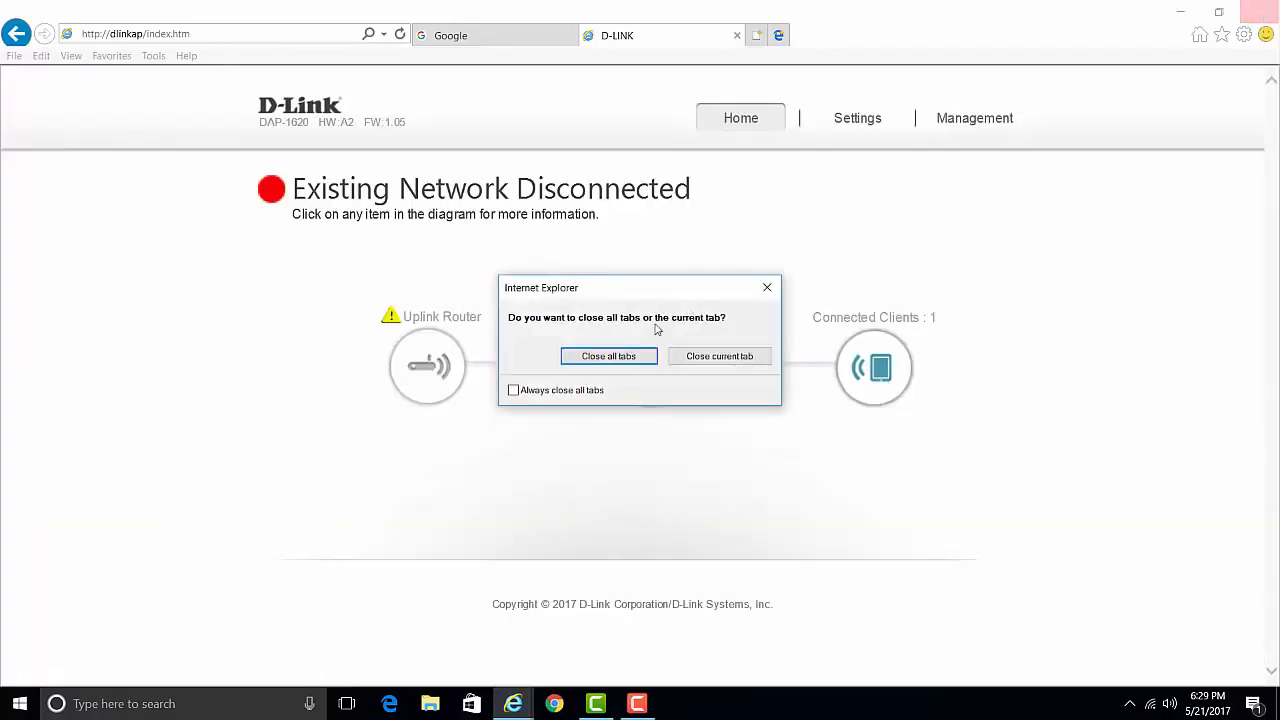
{"action": "left_click", "coordinate": [608, 356]}
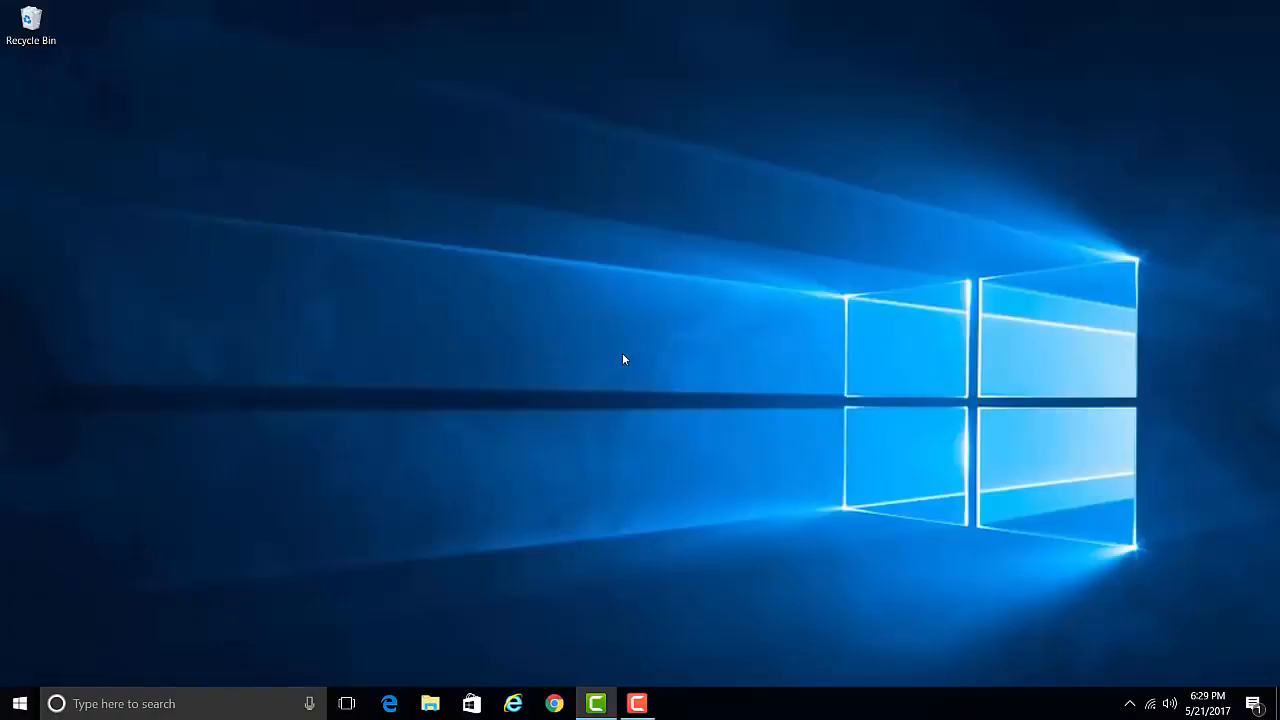
{"action": "mouse_move", "coordinate": [1024, 480]}
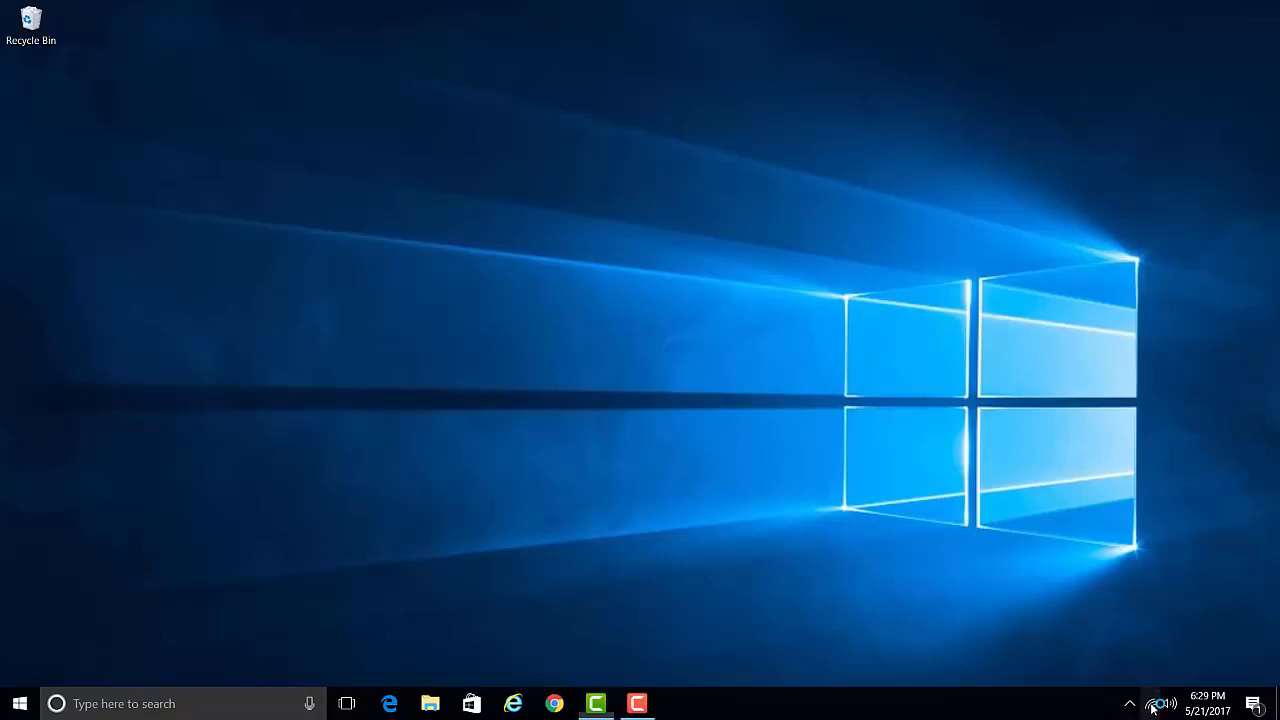
- Connect Windows to the new DAP-1620-5GHz network with its security key
{"action": "left_click", "coordinate": [1152, 704]}
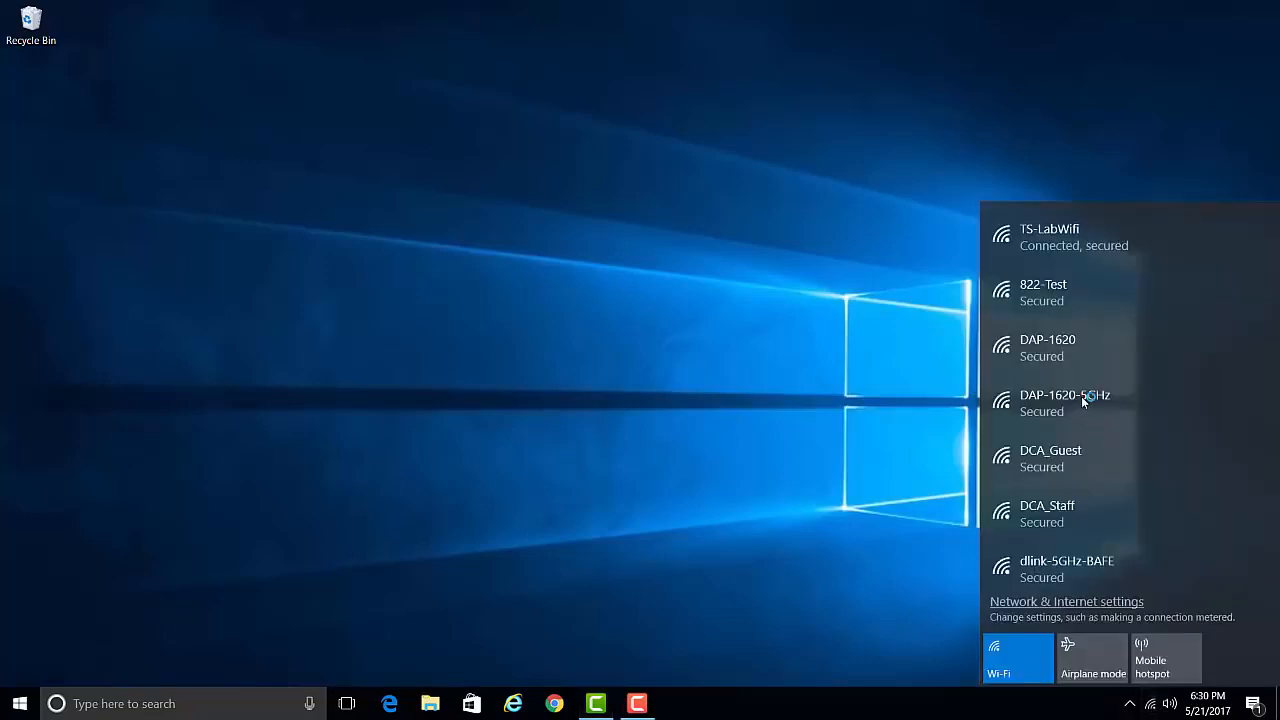
{"action": "left_click", "coordinate": [1064, 400]}
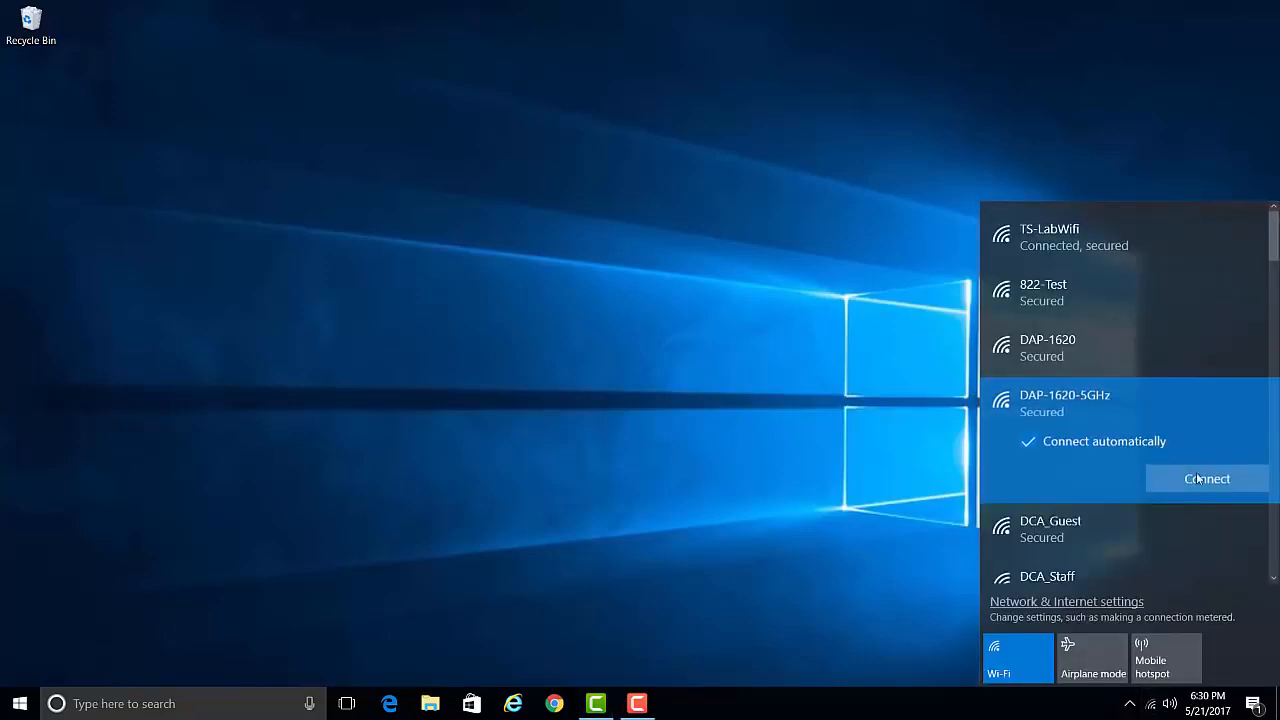
{"action": "left_click", "coordinate": [1206, 478]}
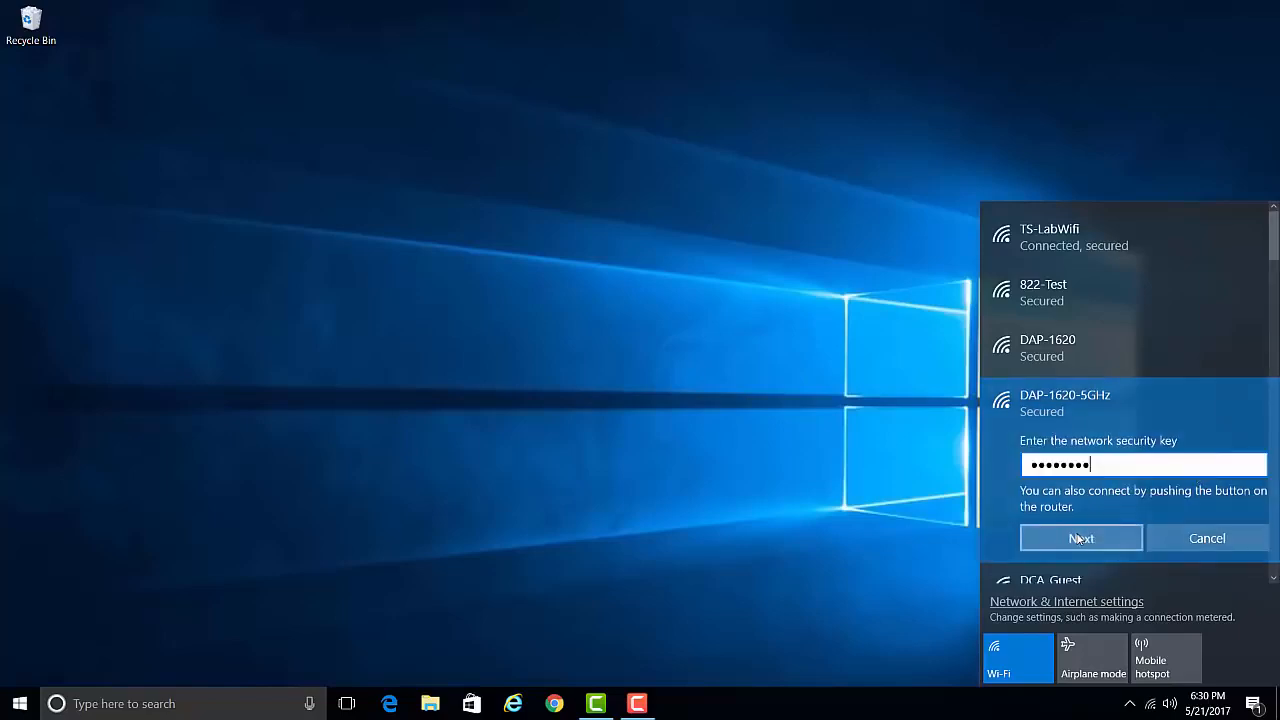
{"action": "left_click", "coordinate": [1080, 538]}
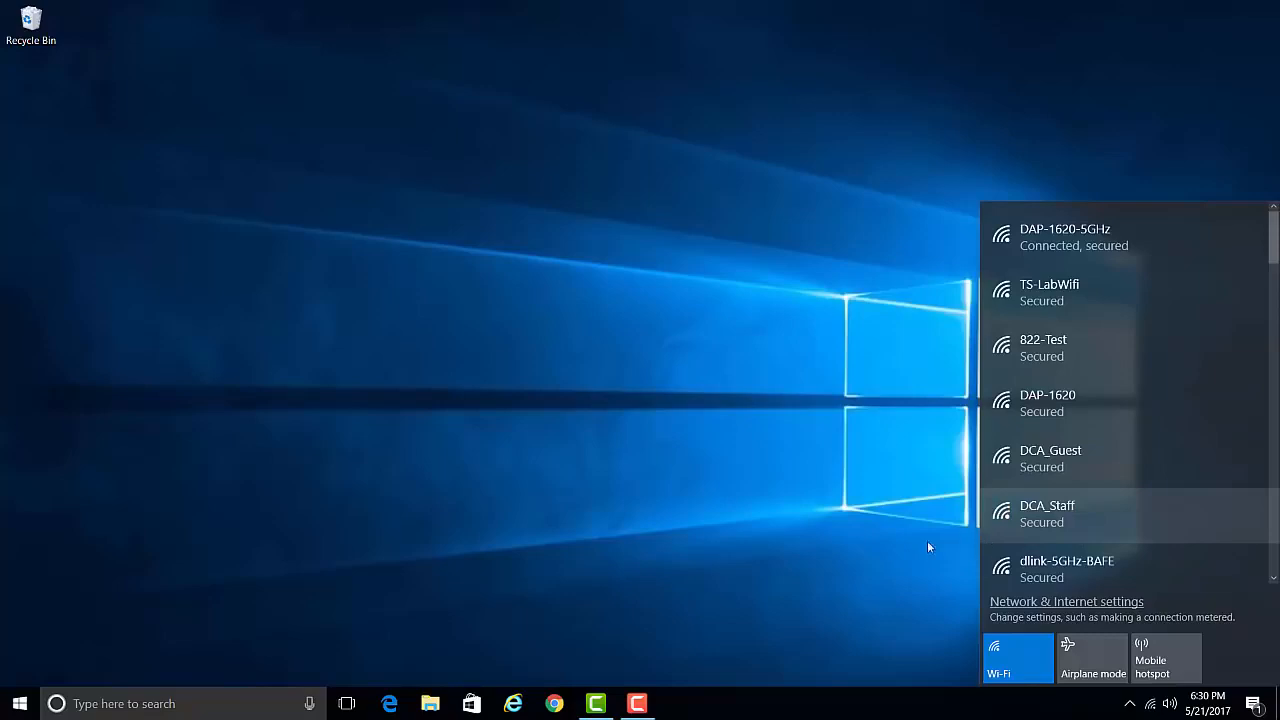
{"action": "mouse_move", "coordinate": [840, 554]}
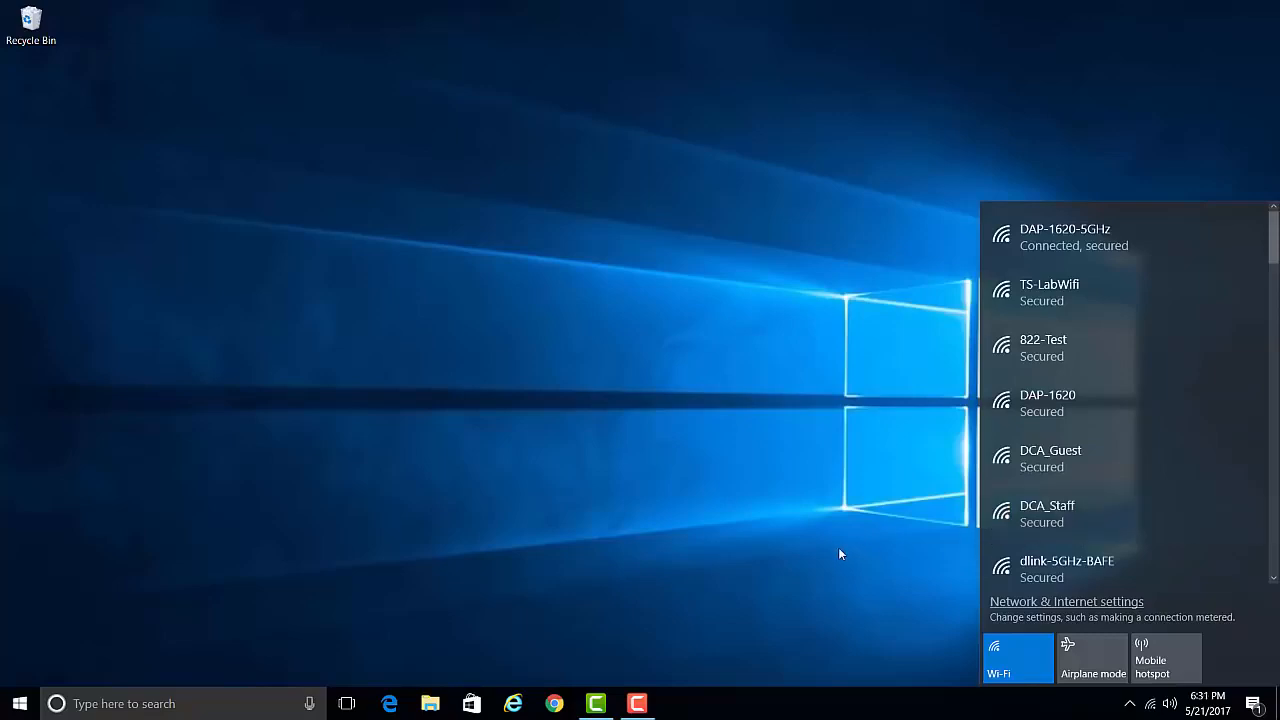